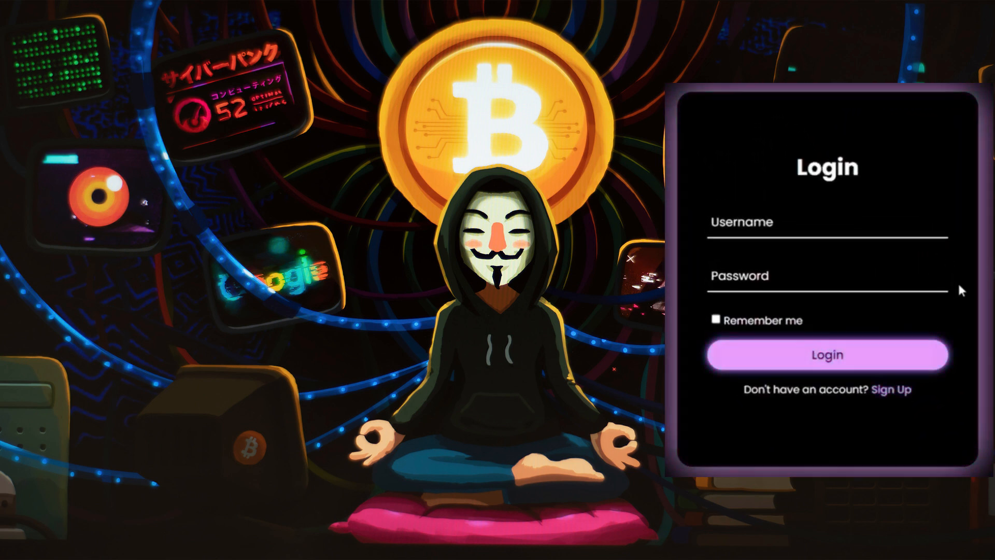
{"action": "mouse_move", "coordinate": [951, 332]}
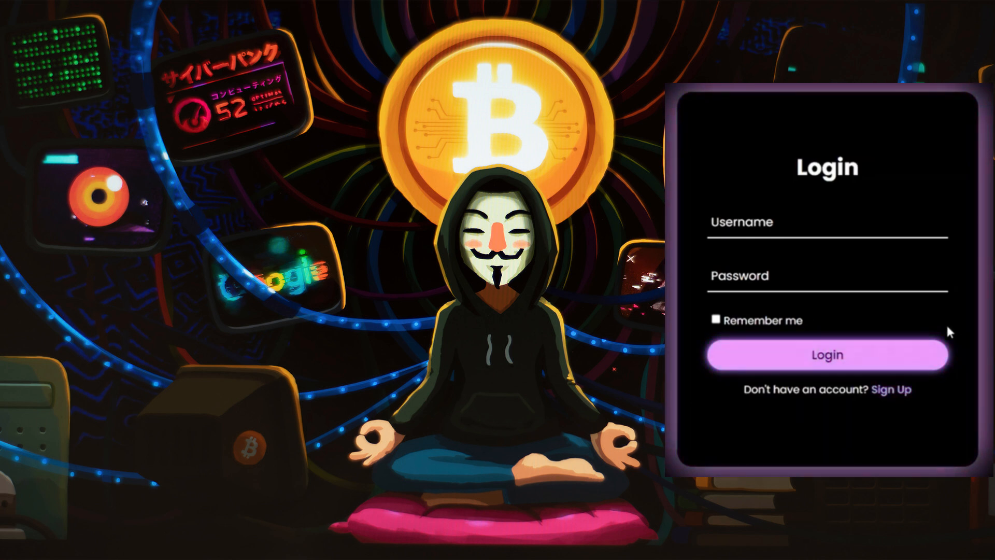
{"action": "mouse_move", "coordinate": [927, 359]}
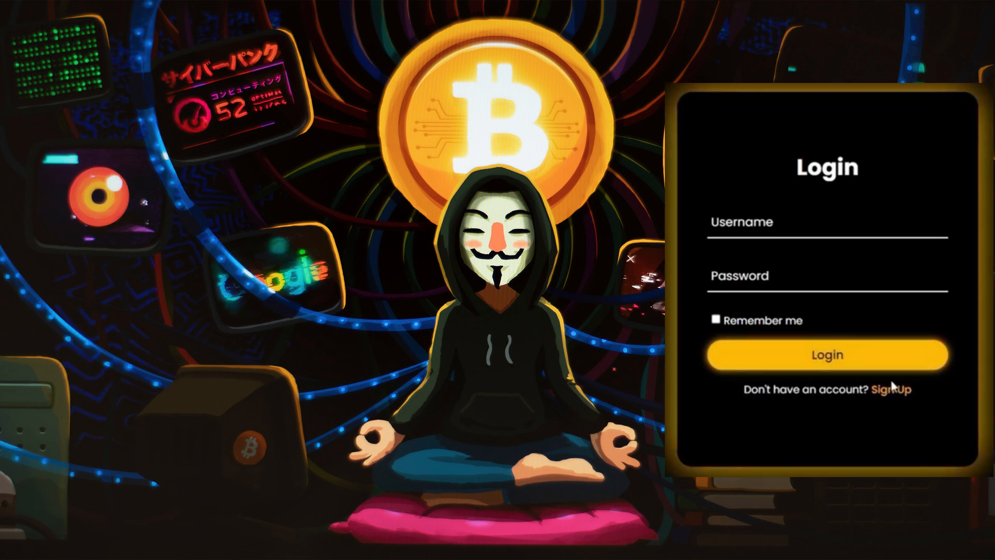
Open the candidate usernames and candidate passwords lists in new tabs, then return to the lab tab
{"action": "left_click", "coordinate": [715, 321]}
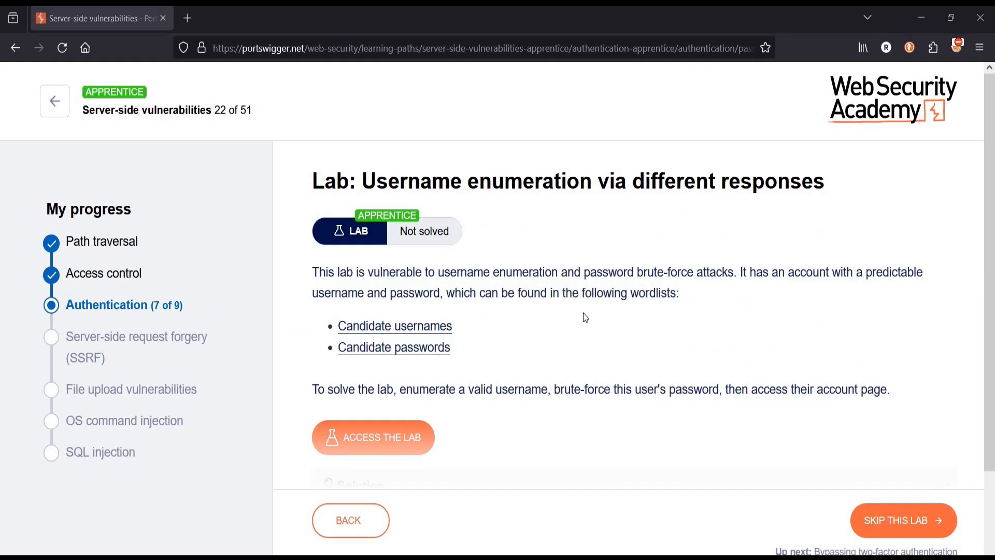
{"action": "mouse_move", "coordinate": [638, 313]}
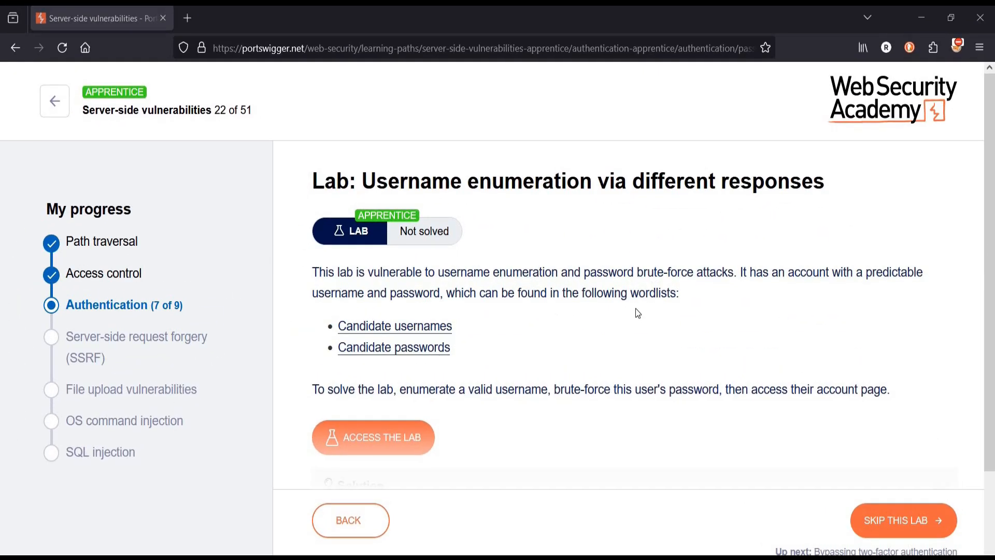
{"action": "mouse_move", "coordinate": [683, 311]}
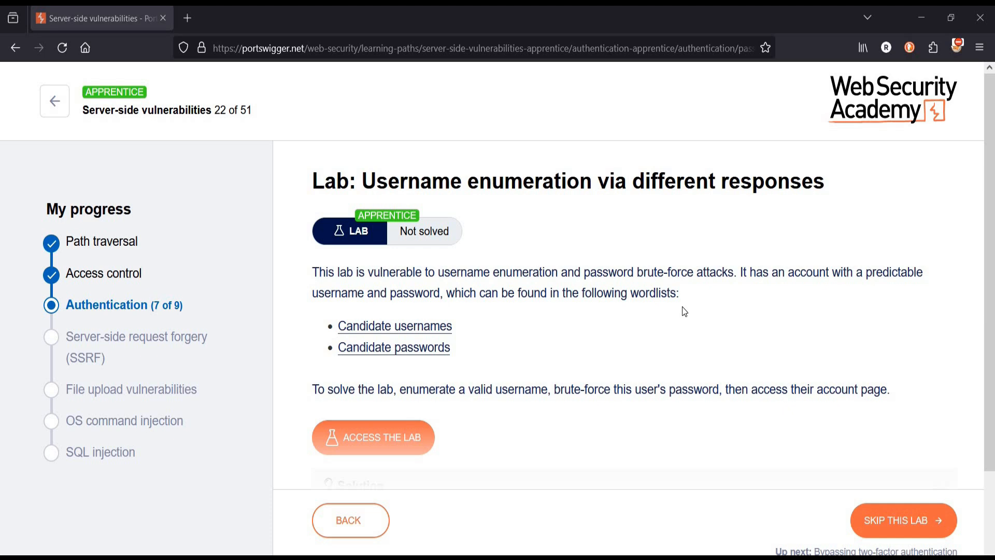
{"action": "mouse_move", "coordinate": [438, 329]}
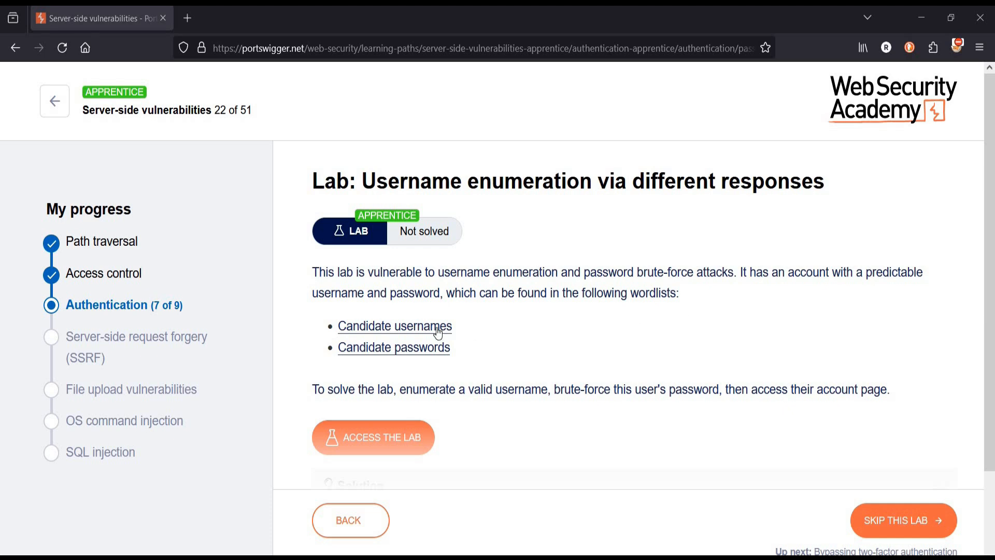
{"action": "left_click", "coordinate": [394, 327]}
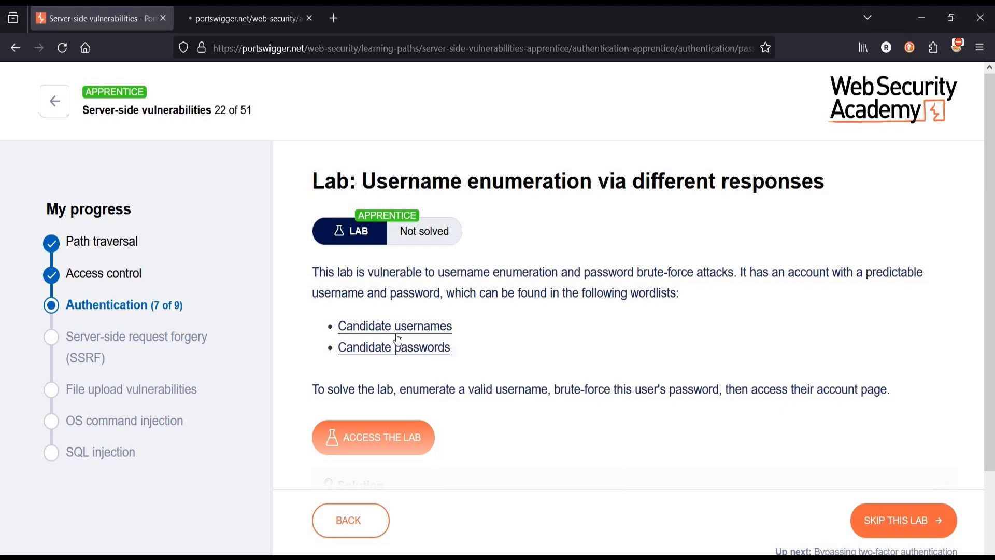
{"action": "right_click", "coordinate": [394, 347]}
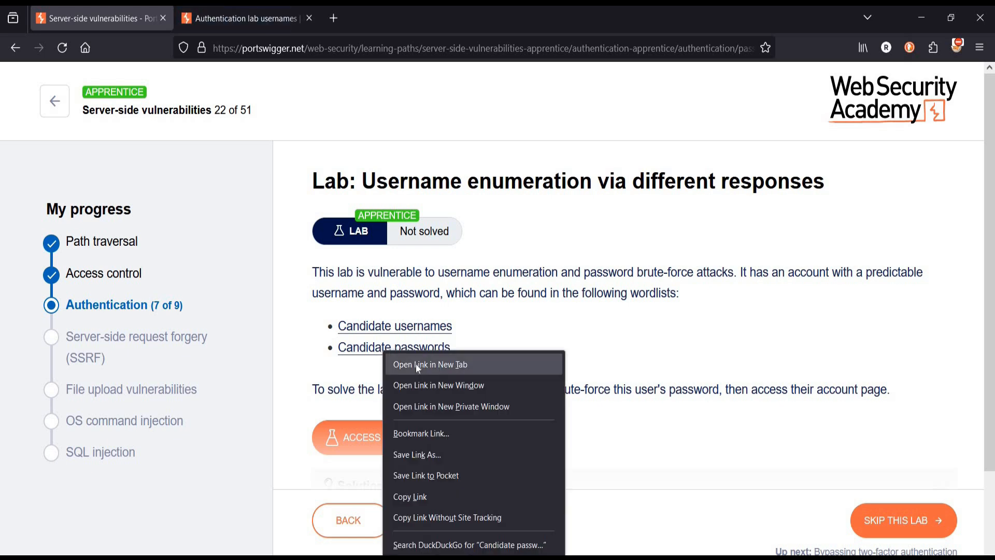
{"action": "left_click", "coordinate": [430, 364]}
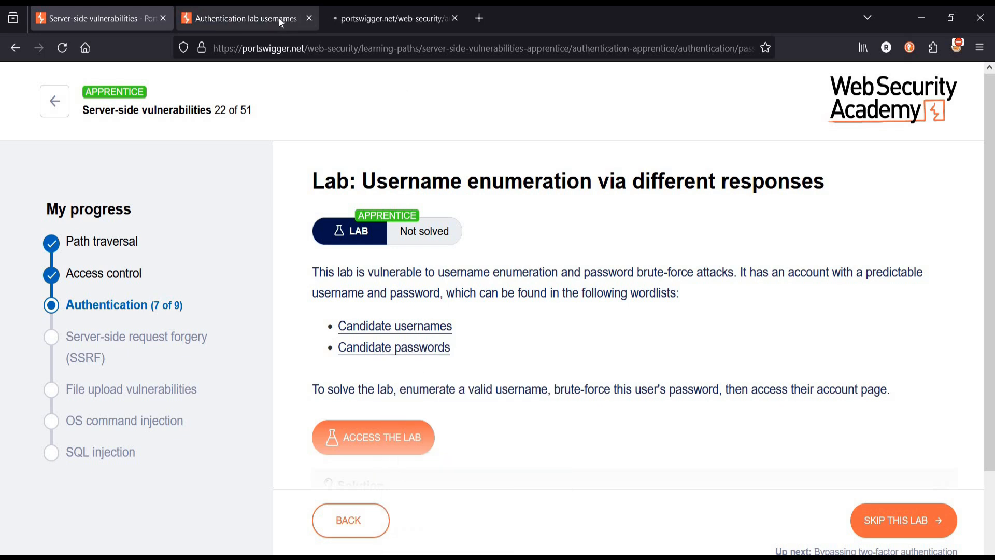
{"action": "left_click", "coordinate": [394, 348]}
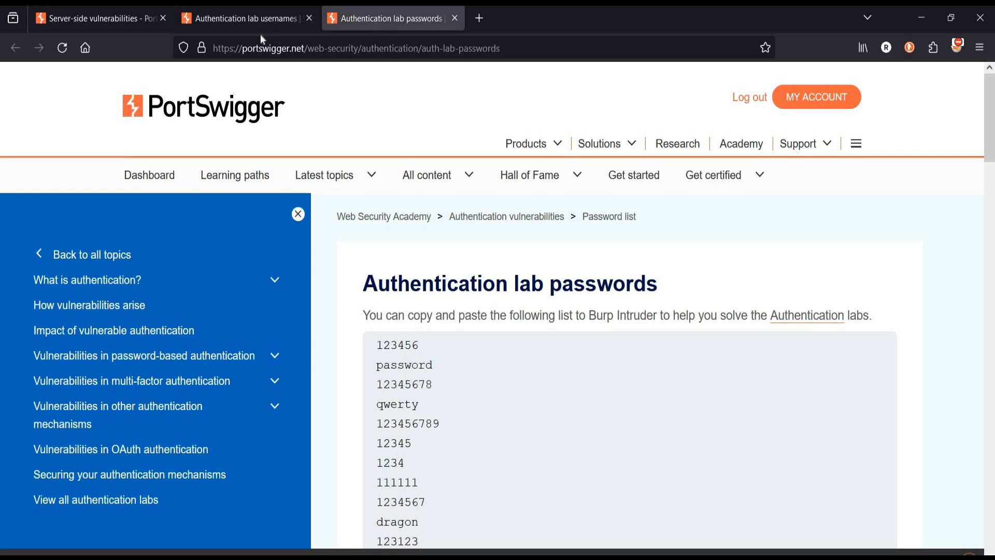
{"action": "left_click", "coordinate": [98, 18]}
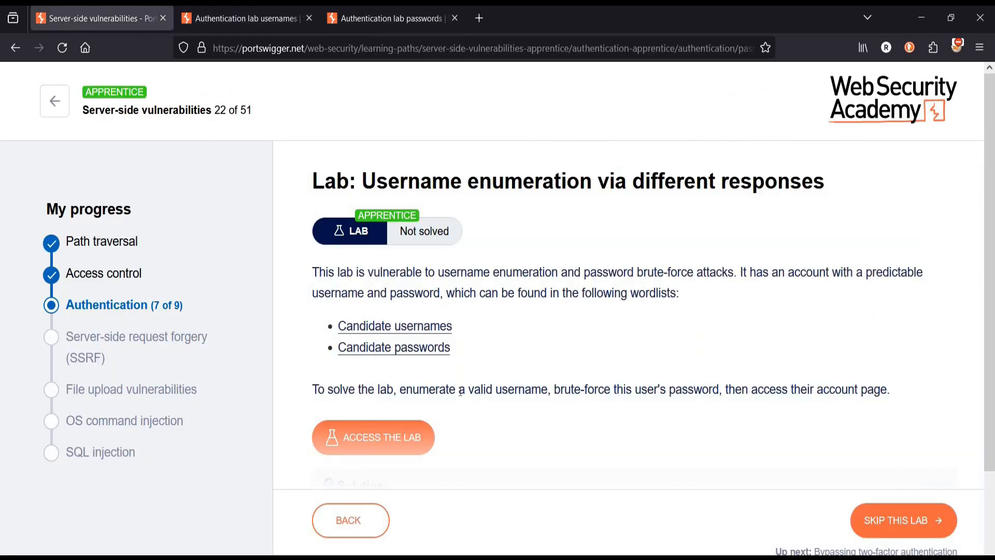
{"action": "mouse_move", "coordinate": [398, 437]}
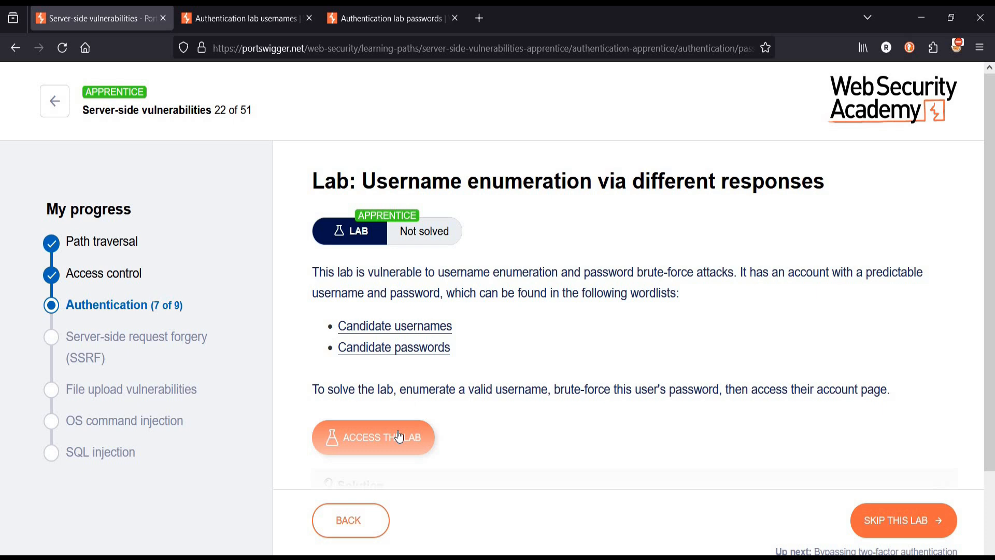
Launch the lab site and switch FoxyProxy to the burp profile
{"action": "left_click", "coordinate": [374, 437]}
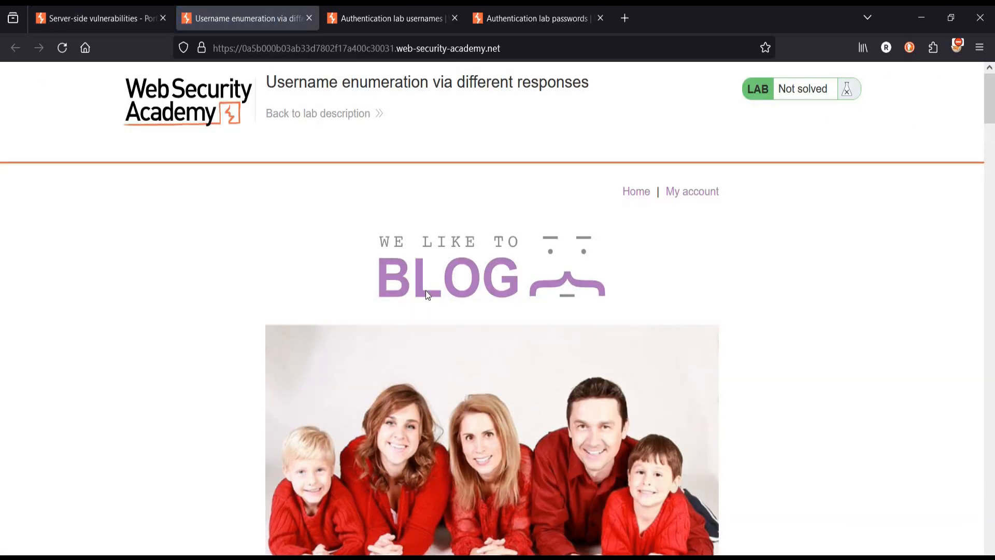
{"action": "mouse_move", "coordinate": [22, 549]}
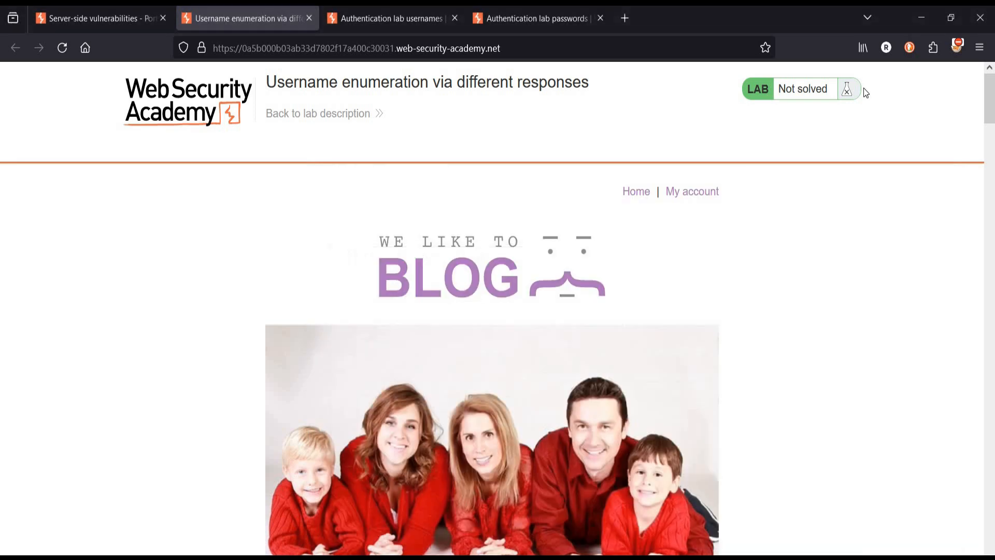
{"action": "left_click", "coordinate": [956, 47]}
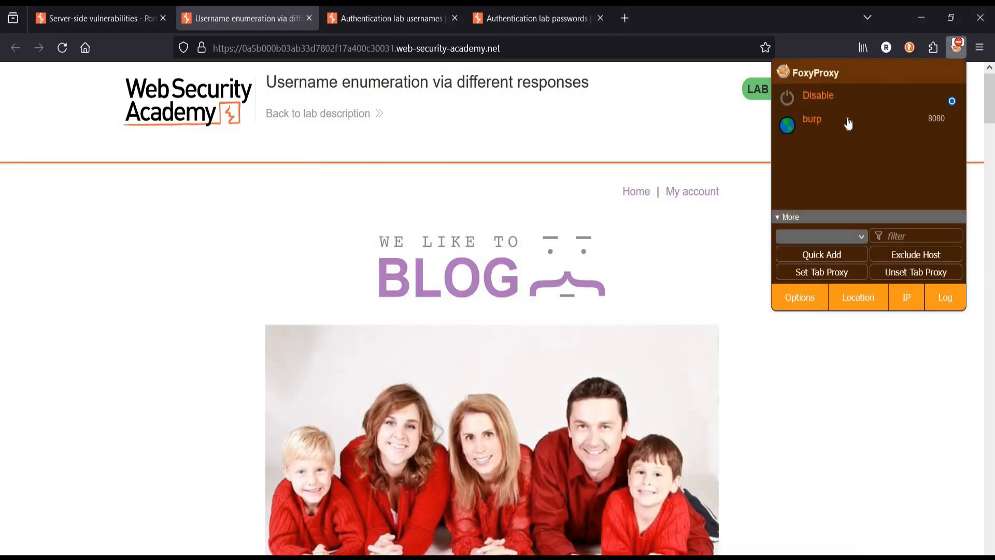
{"action": "left_click", "coordinate": [812, 119]}
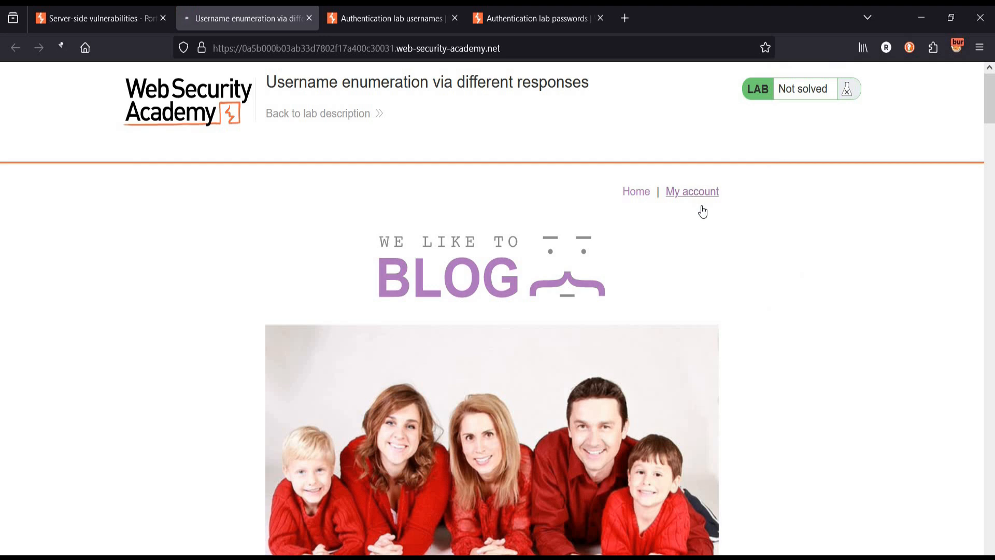
Try logging in on the My account page with username secright
{"action": "left_click", "coordinate": [691, 192]}
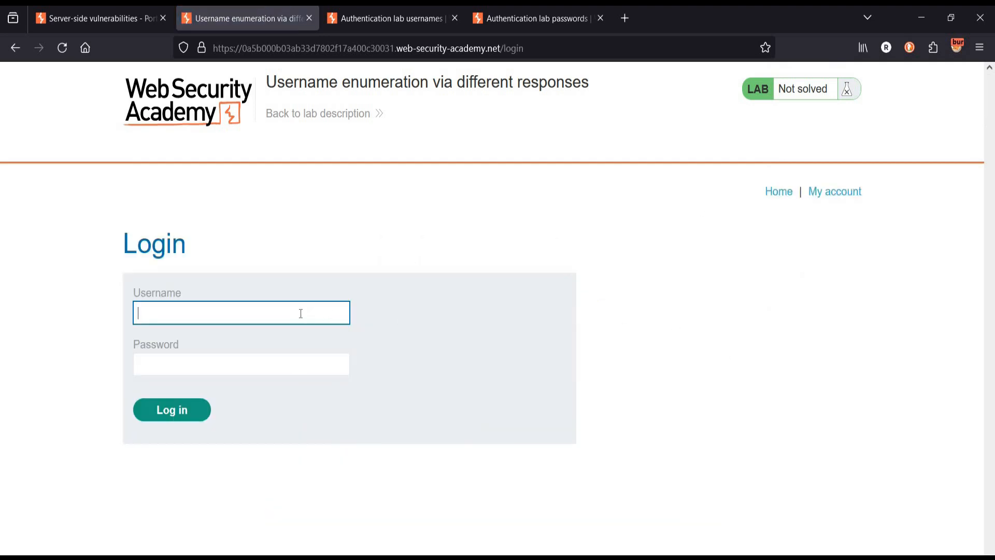
{"action": "type", "text": "secr"}
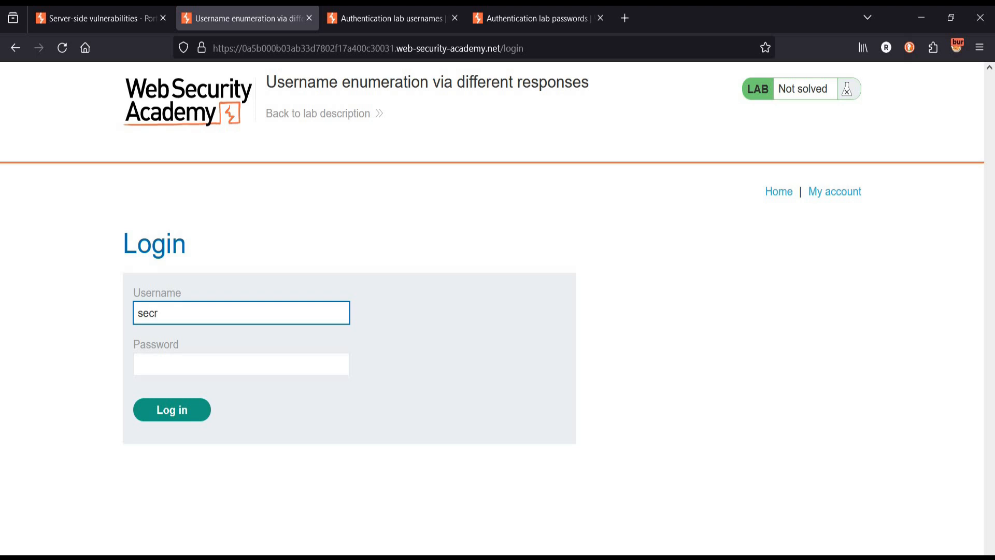
{"action": "type", "text": "ight"}
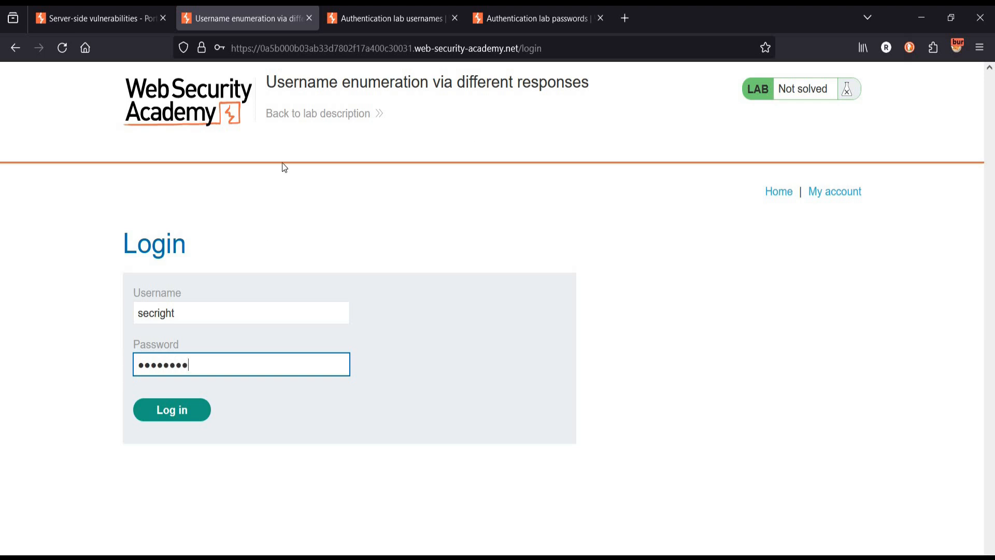
{"action": "left_click", "coordinate": [171, 409]}
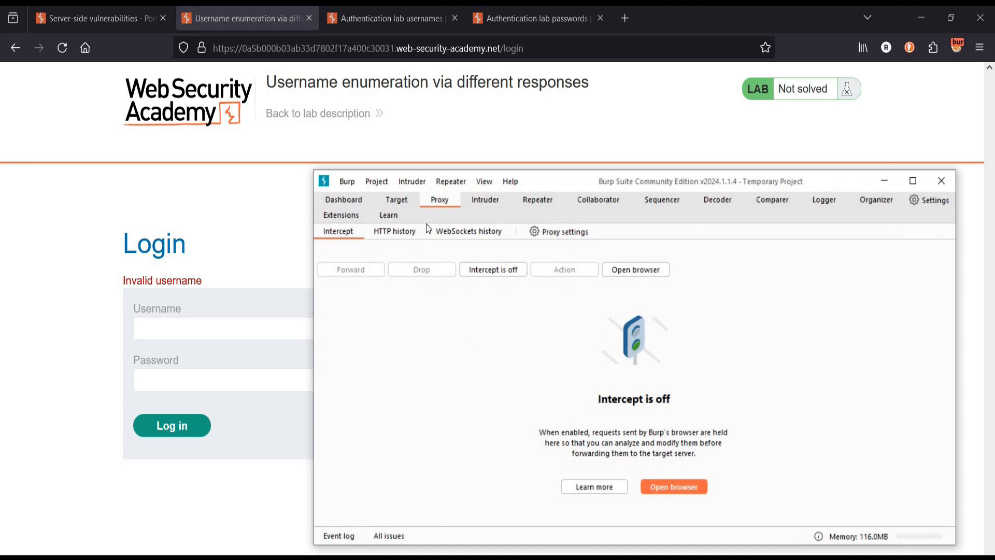
Select the POST /login entry in Proxy HTTP history and inspect its request and response
{"action": "left_click", "coordinate": [394, 231]}
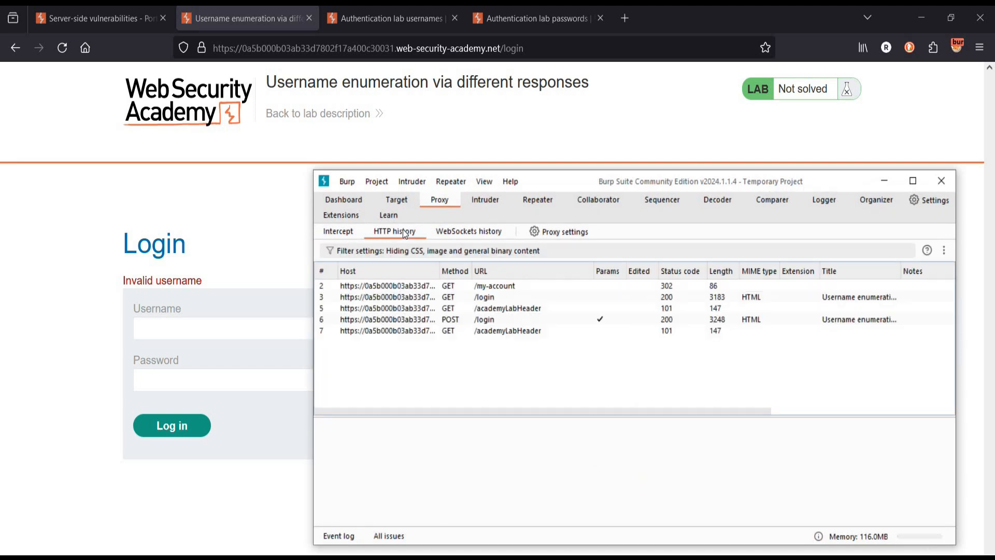
{"action": "left_click", "coordinate": [484, 320]}
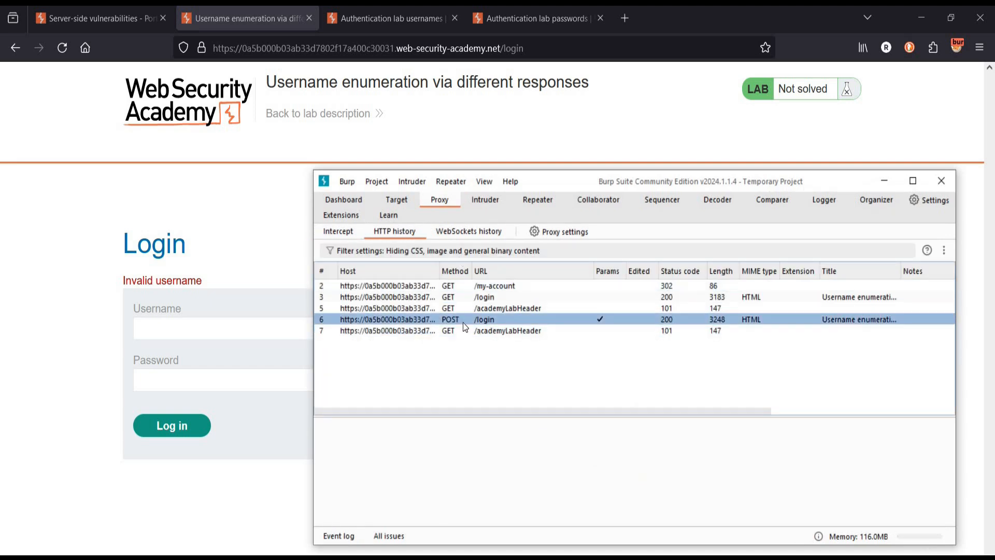
{"action": "left_click", "coordinate": [484, 319]}
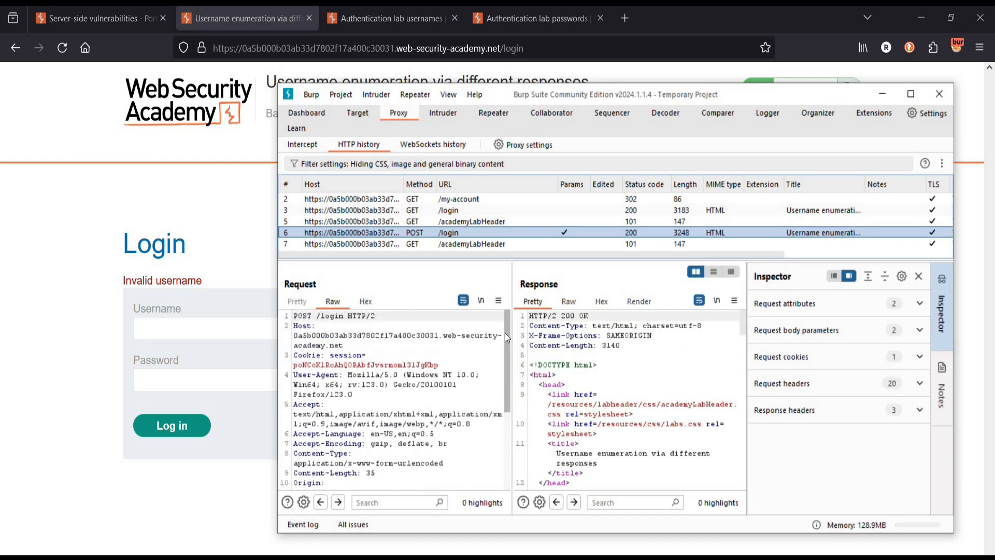
{"action": "scroll", "scroll_direction": "down", "scroll_amount": 3}
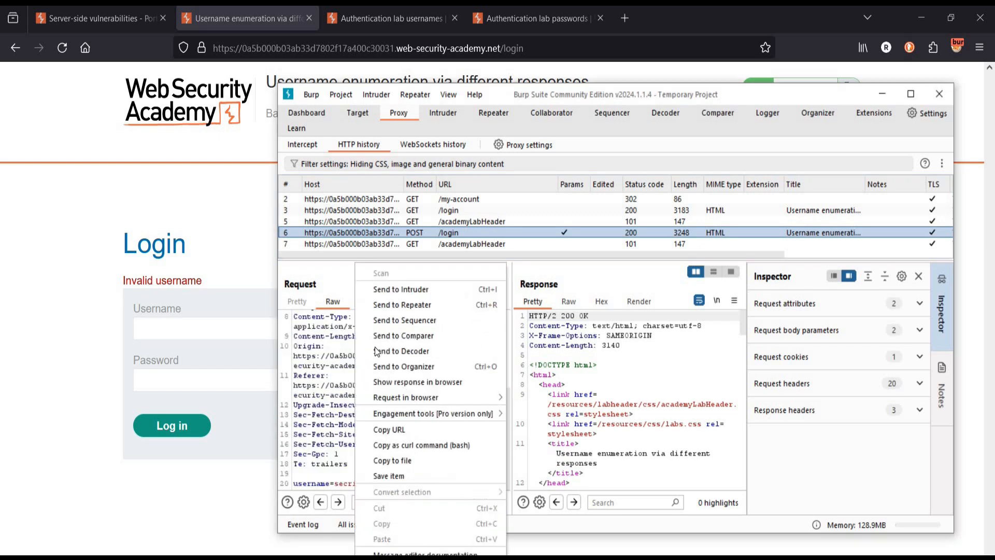
{"action": "mouse_move", "coordinate": [418, 289]}
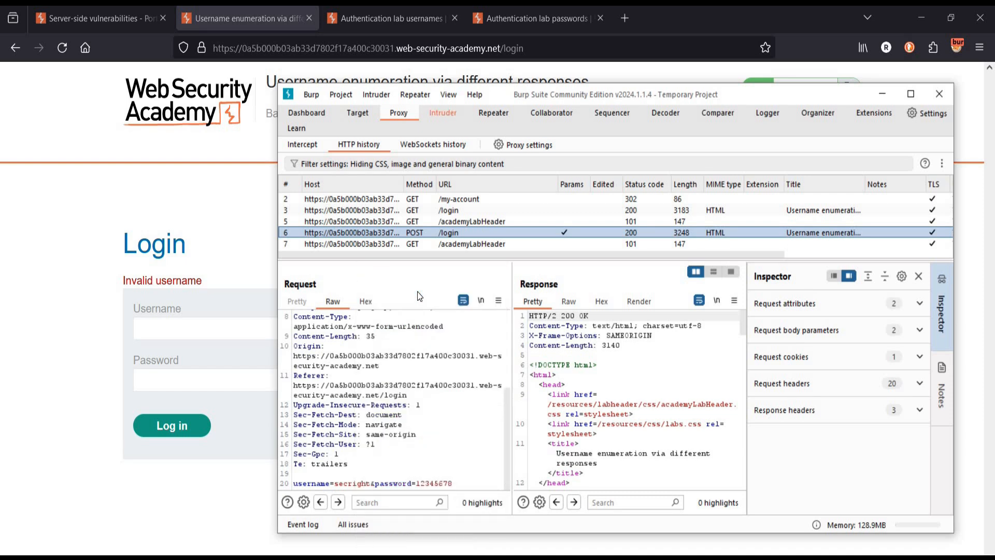
{"action": "mouse_move", "coordinate": [443, 113]}
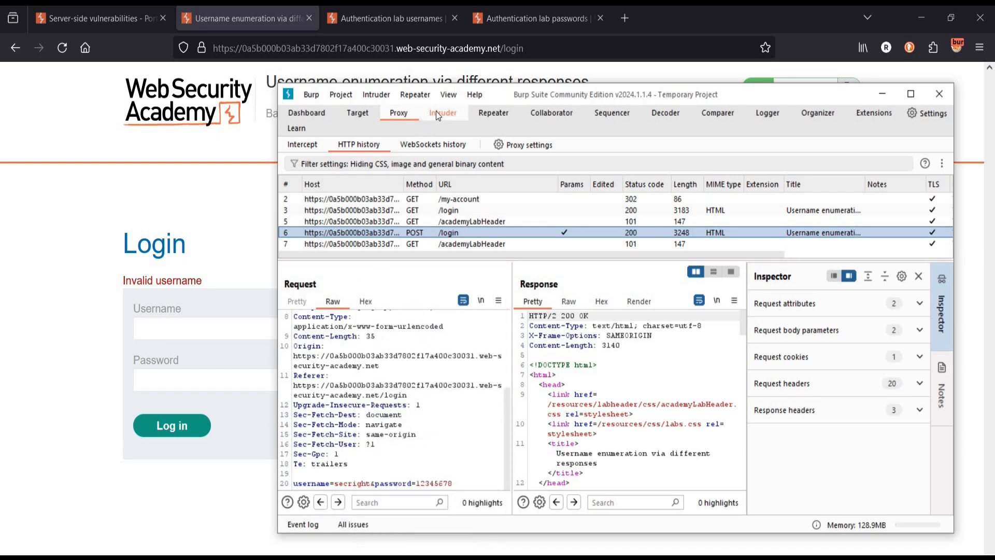
In Intruder Positions, clear existing markers and mark secright as the only payload position
{"action": "left_click", "coordinate": [442, 113]}
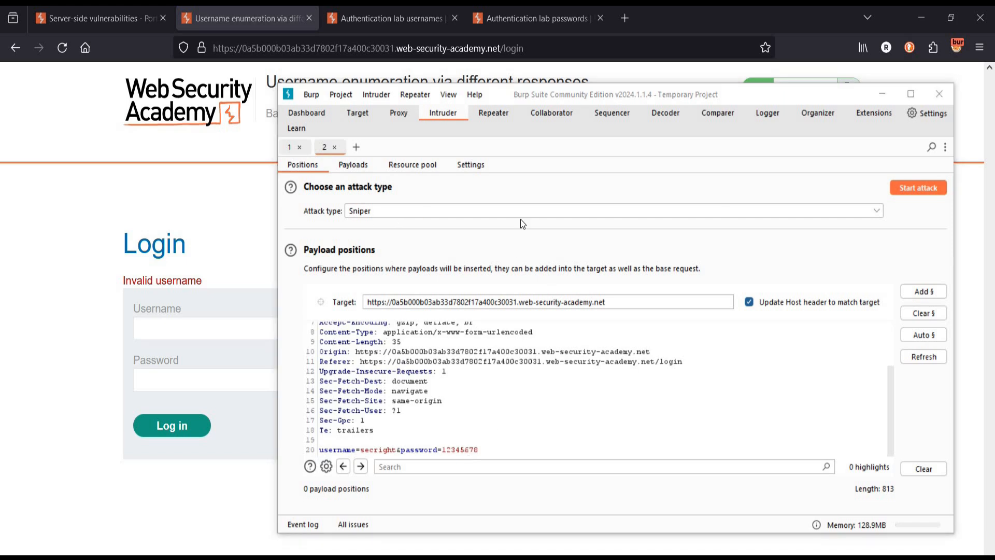
{"action": "left_click", "coordinate": [632, 195]}
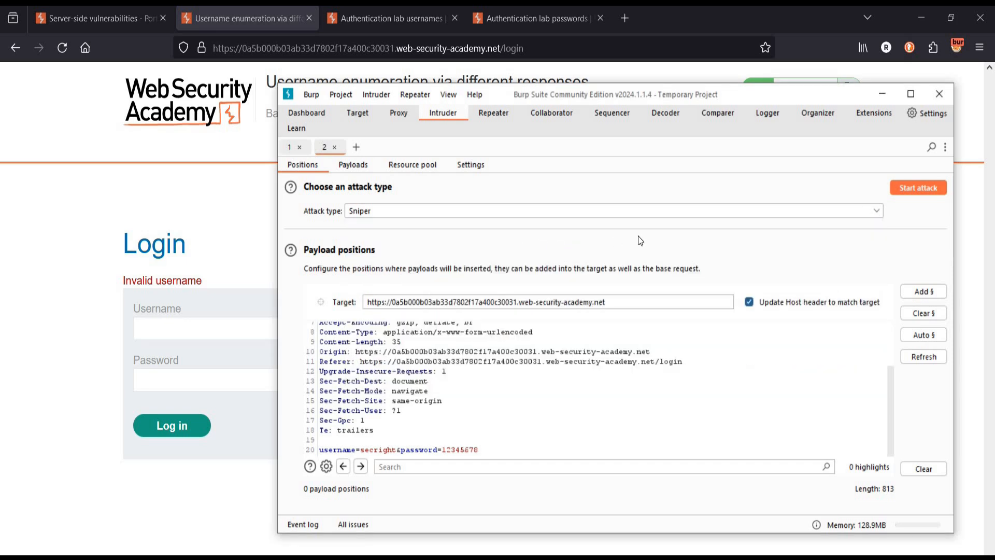
{"action": "double_click", "coordinate": [384, 450]}
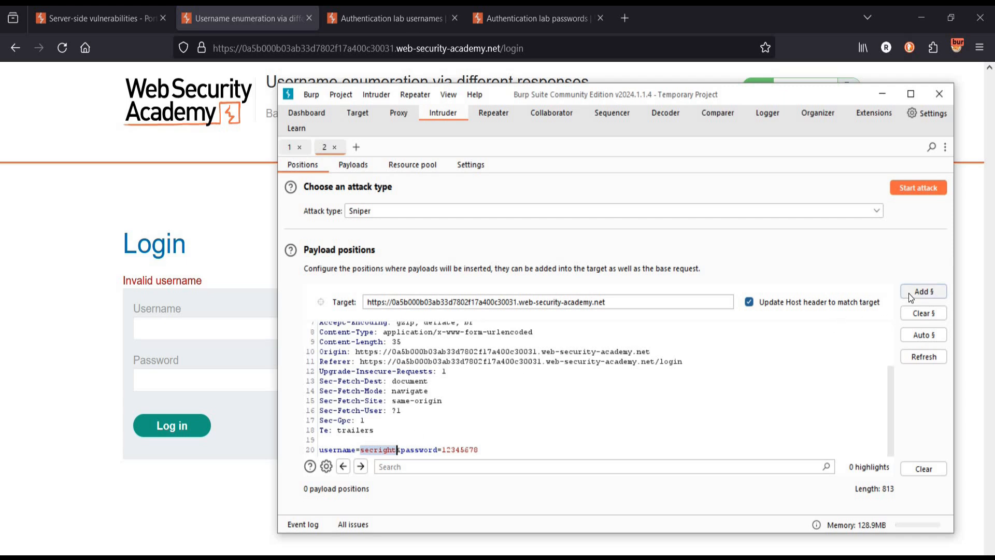
{"action": "left_click", "coordinate": [924, 291]}
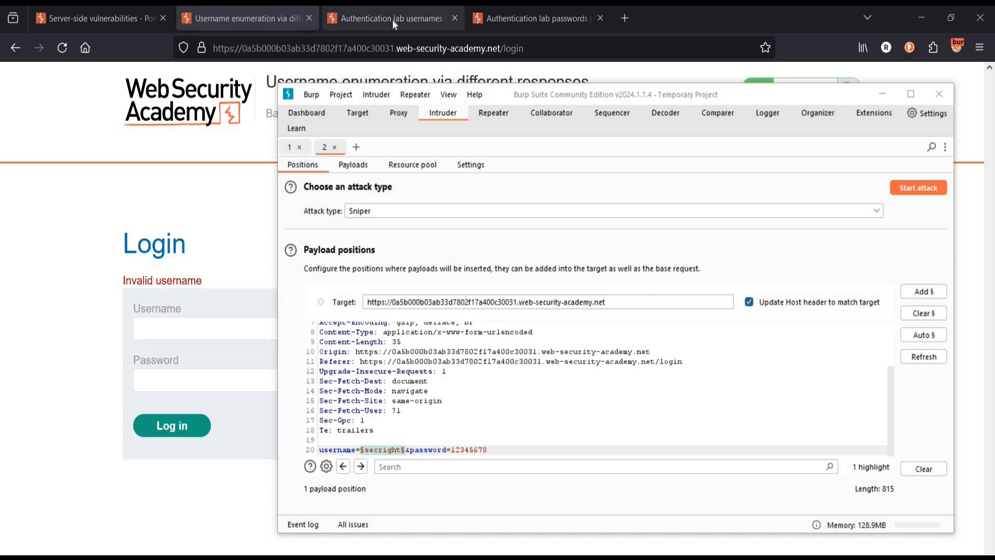
Switch to the candidate usernames tab and select the entire username list
{"action": "left_click", "coordinate": [391, 18]}
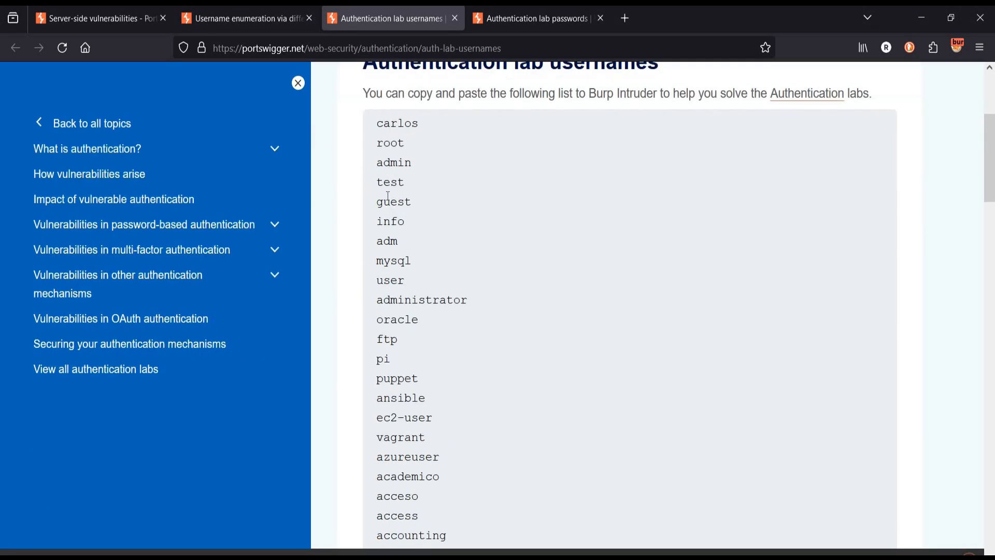
{"action": "left_click_drag", "start_coordinate": [376, 123], "coordinate": [390, 358]}
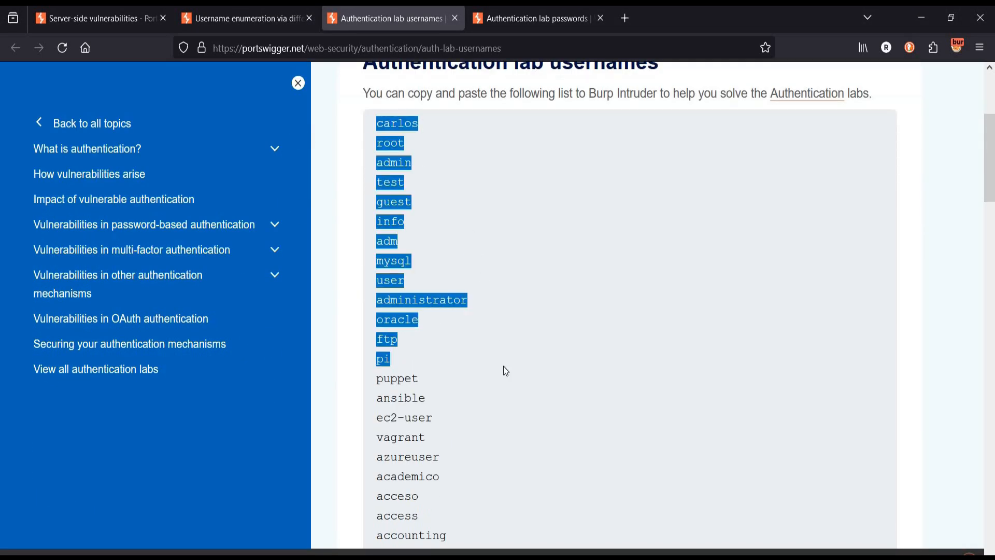
{"action": "scroll", "scroll_direction": "down", "scroll_amount": 3}
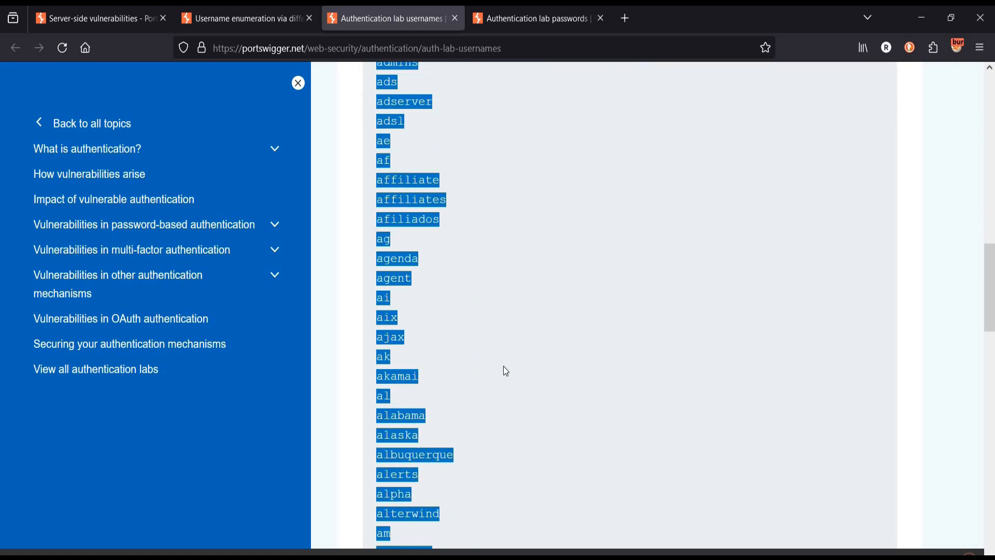
{"action": "scroll", "scroll_direction": "down", "scroll_amount": 3}
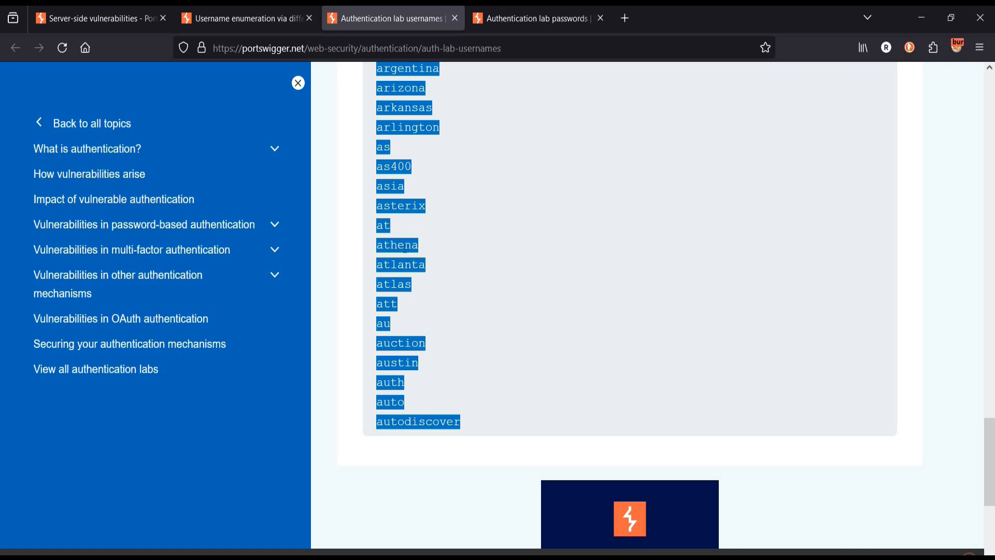
{"action": "mouse_move", "coordinate": [408, 337]}
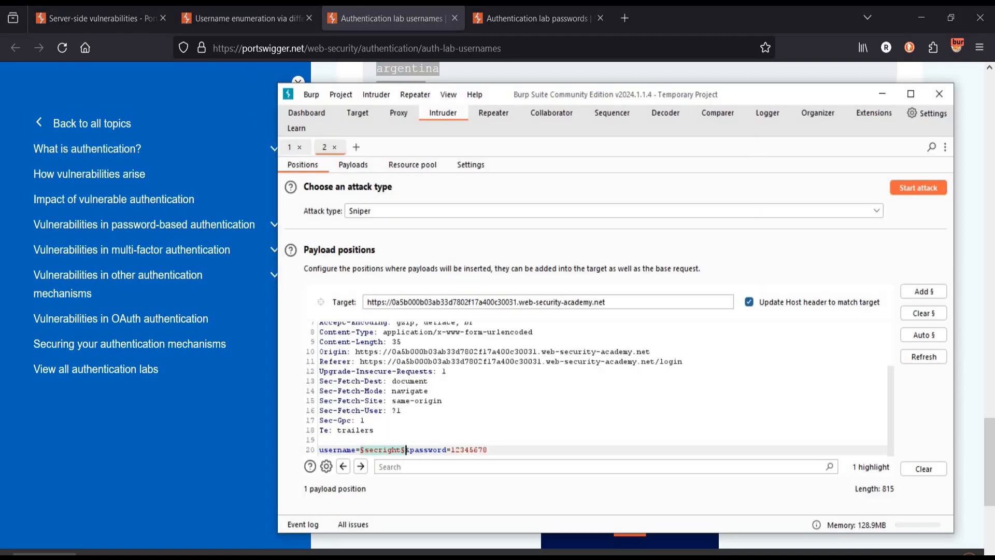
Paste the 121 usernames into the Simple list payloads and start the attack
{"action": "left_click", "coordinate": [353, 165]}
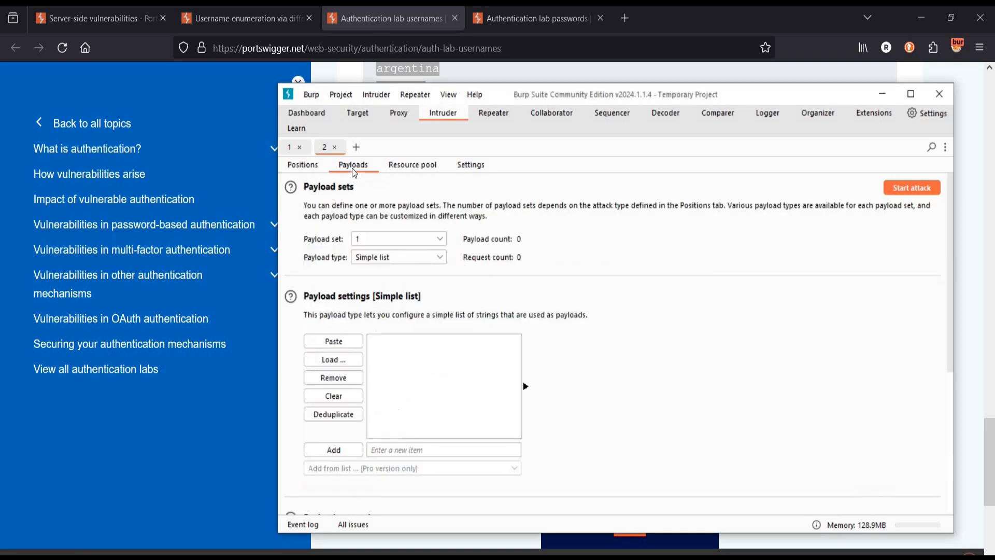
{"action": "mouse_move", "coordinate": [394, 352]}
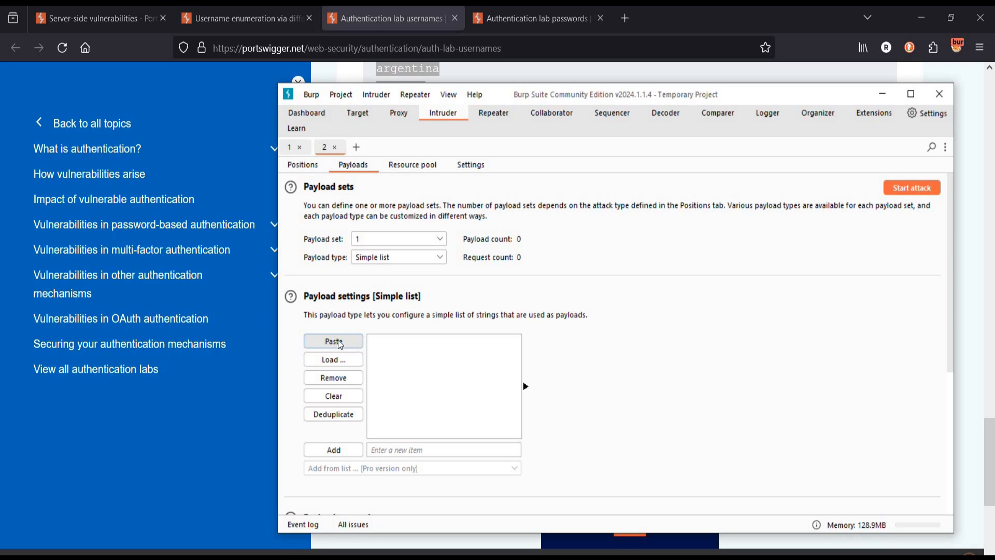
{"action": "left_click", "coordinate": [333, 341]}
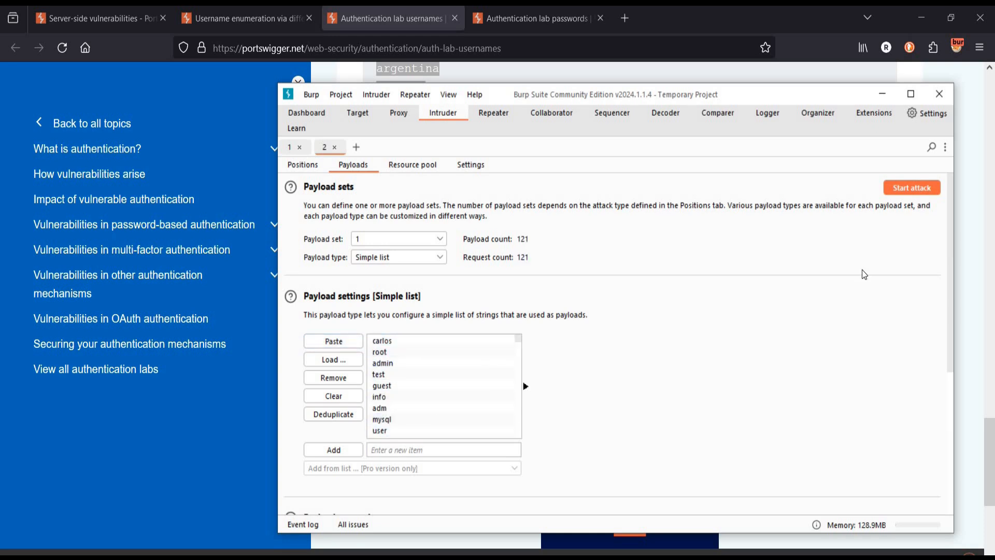
{"action": "mouse_move", "coordinate": [910, 188]}
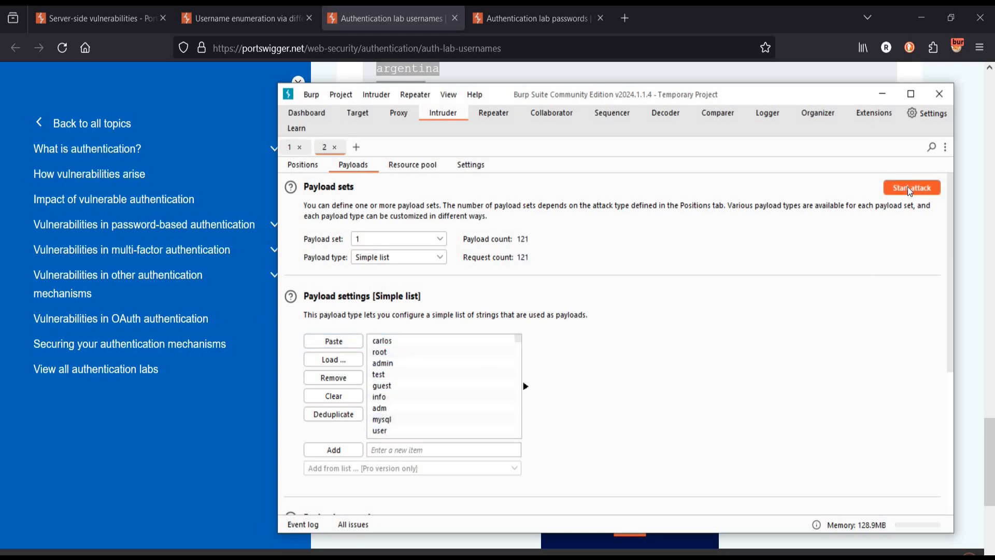
{"action": "left_click", "coordinate": [912, 188]}
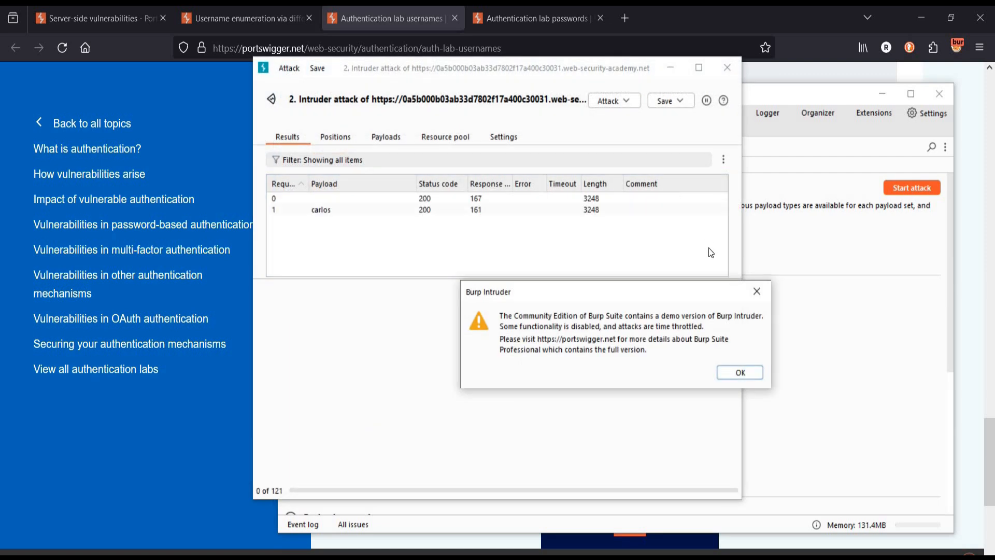
Dismiss the demo warning, sort results by length to spot al's Incorrect password response, and close results
{"action": "left_click", "coordinate": [740, 372]}
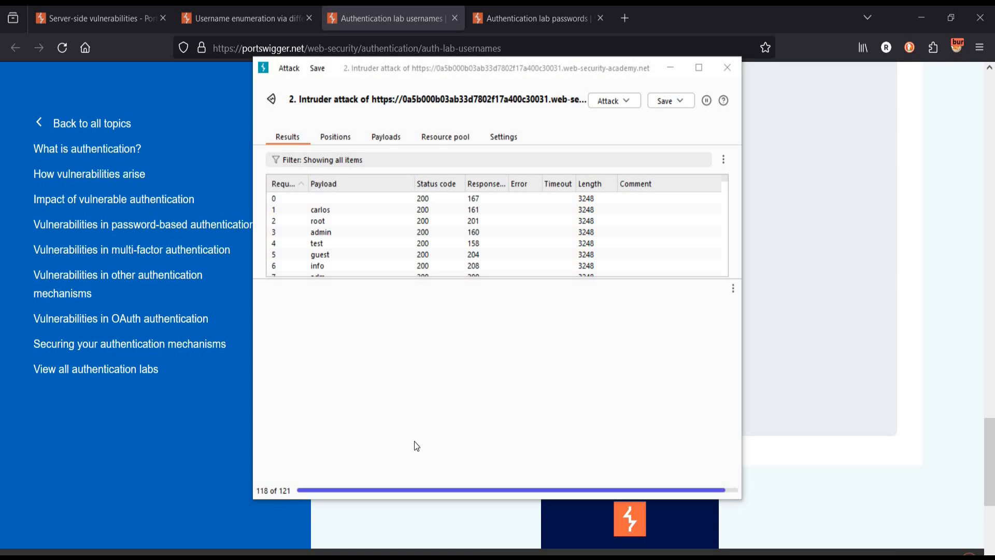
{"action": "mouse_move", "coordinate": [467, 464]}
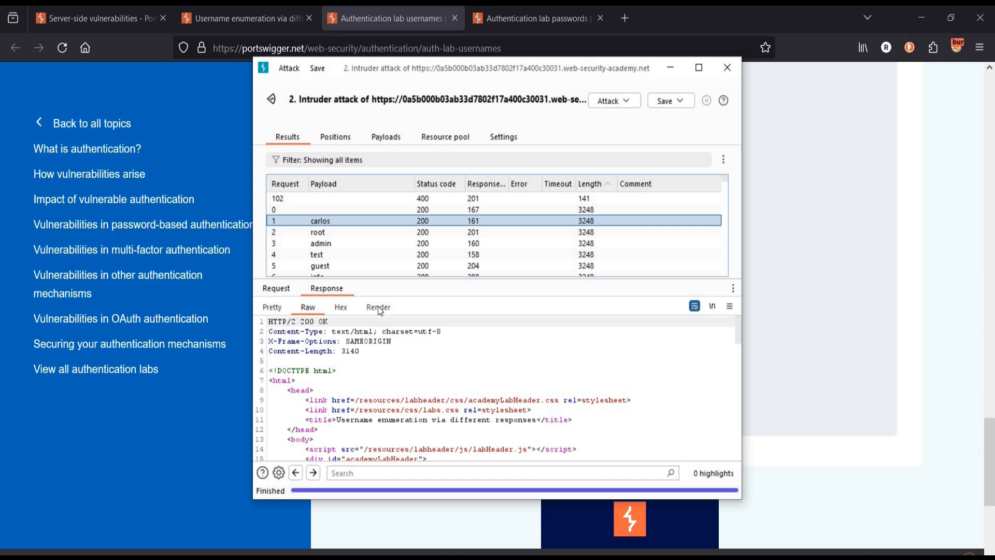
{"action": "left_click", "coordinate": [378, 306]}
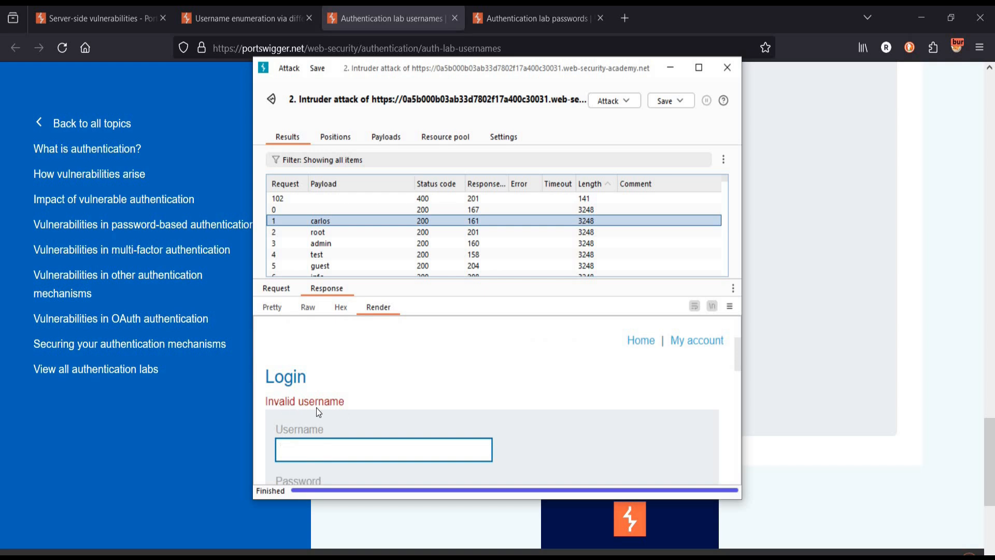
{"action": "left_click", "coordinate": [297, 199]}
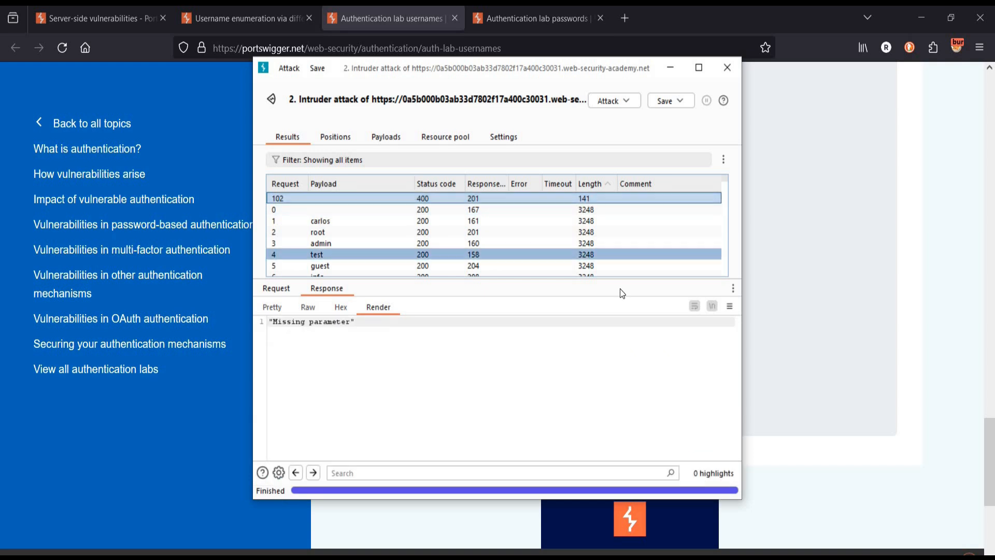
{"action": "left_click", "coordinate": [592, 184]}
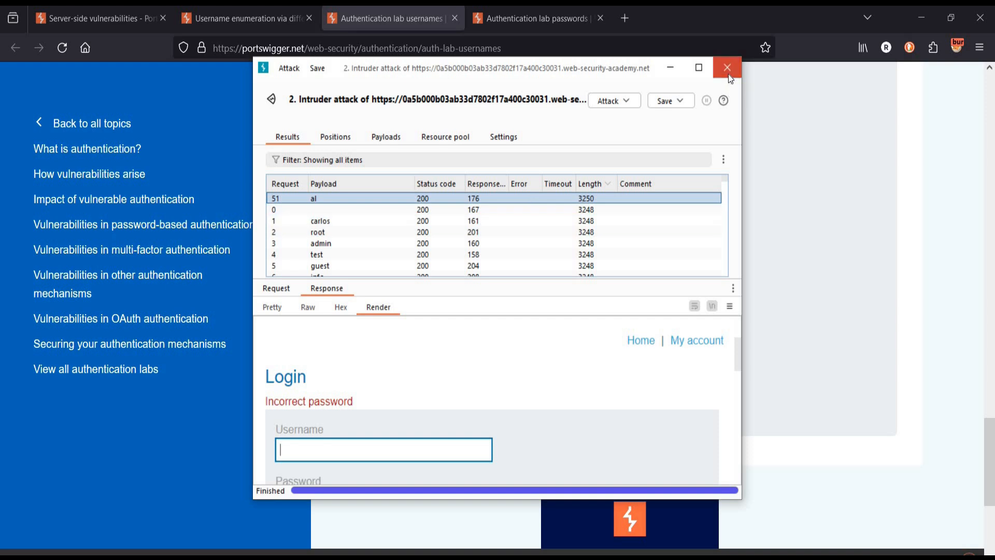
{"action": "left_click", "coordinate": [728, 67]}
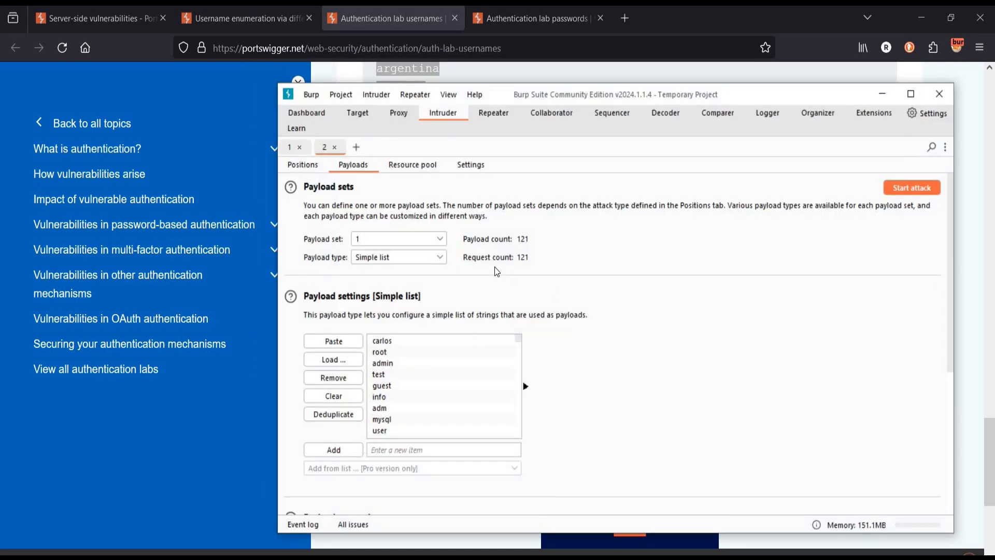
Send the login request to Intruder again and switch to the new third attack tab
{"action": "left_click", "coordinate": [302, 164]}
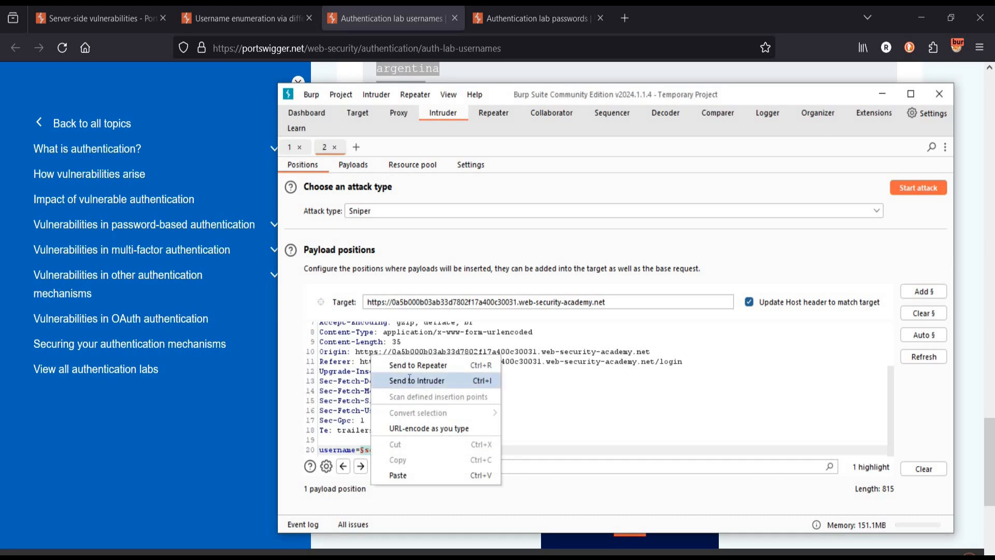
{"action": "left_click", "coordinate": [418, 380]}
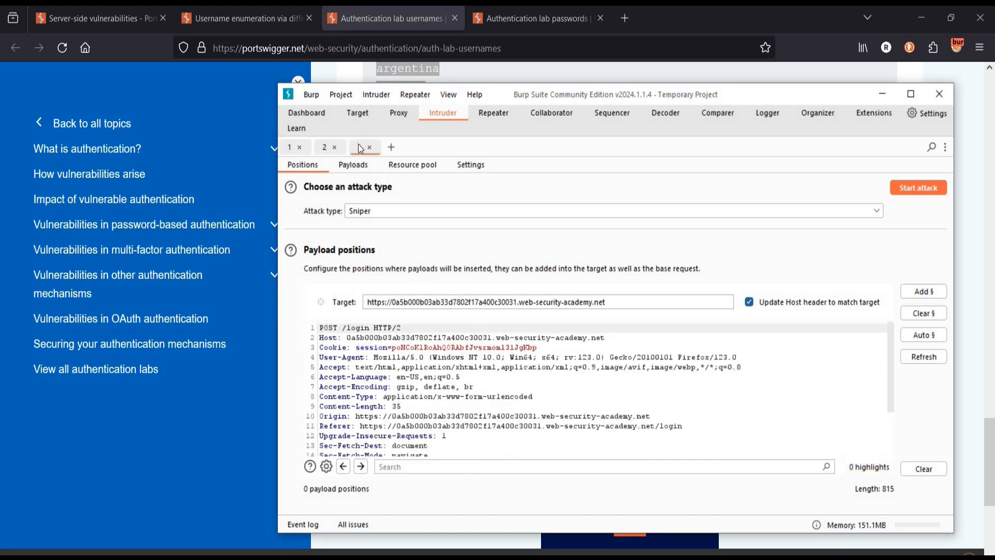
{"action": "left_click", "coordinate": [362, 148]}
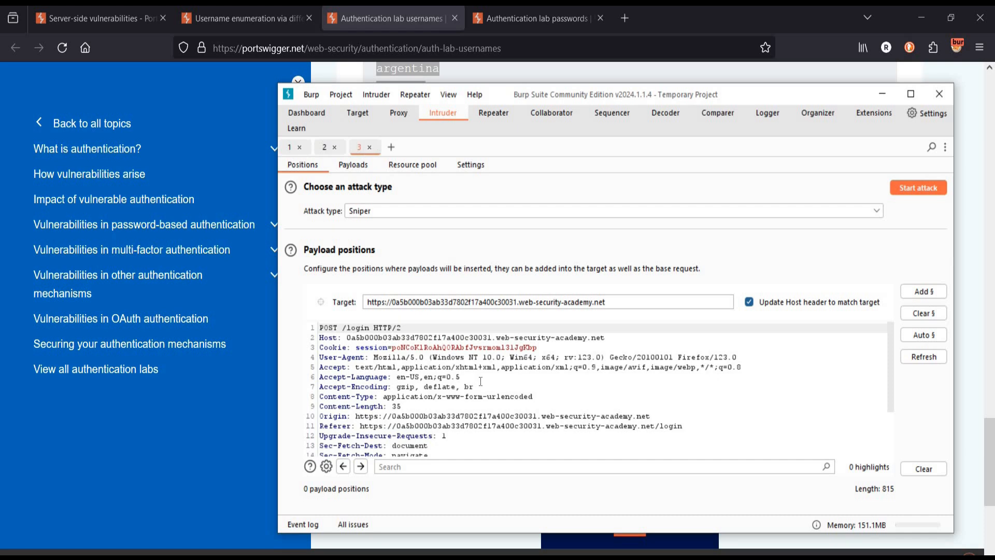
{"action": "scroll", "scroll_direction": "down", "scroll_amount": 3}
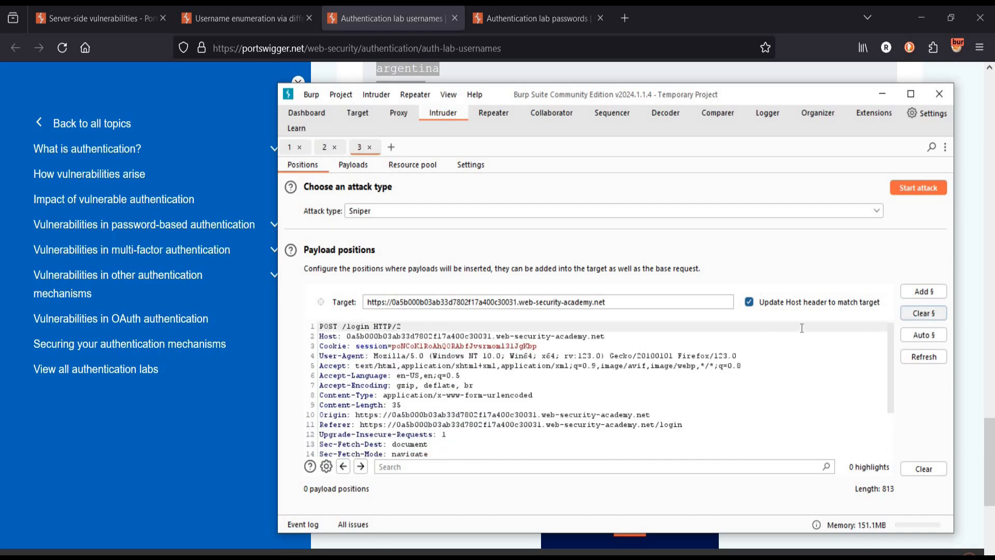
{"action": "scroll", "scroll_direction": "down", "scroll_amount": 3}
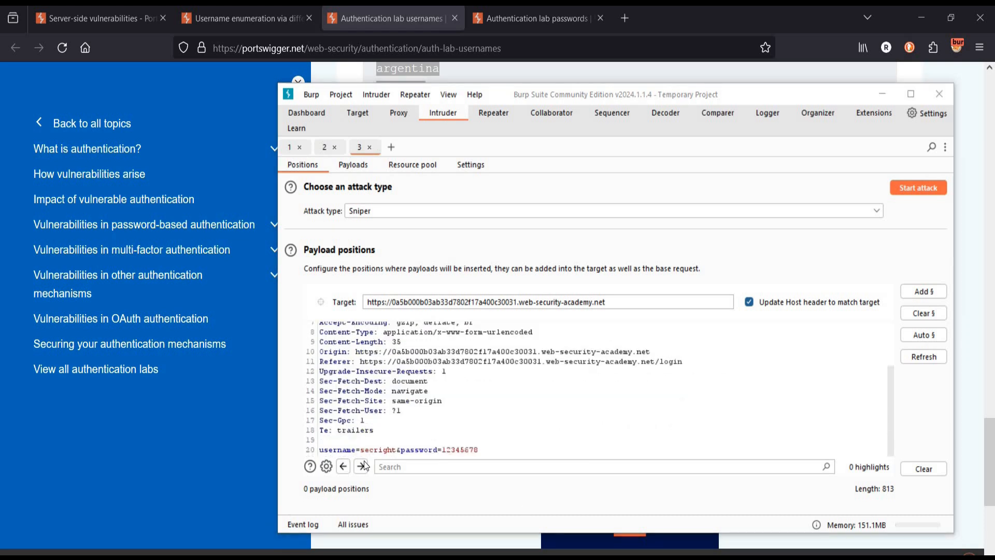
Change the username to al and mark the password as the payload position
{"action": "left_click", "coordinate": [395, 450]}
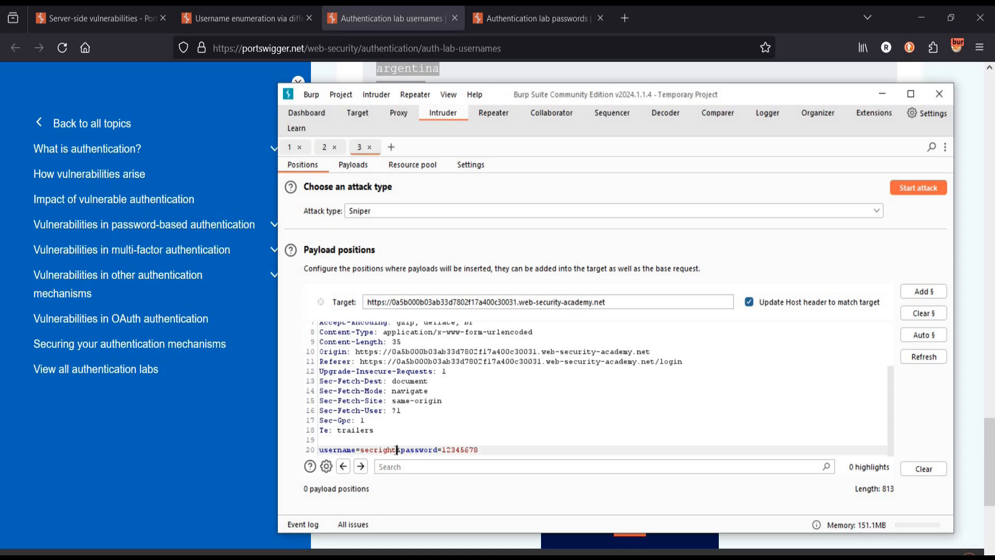
{"action": "type", "text": "a"}
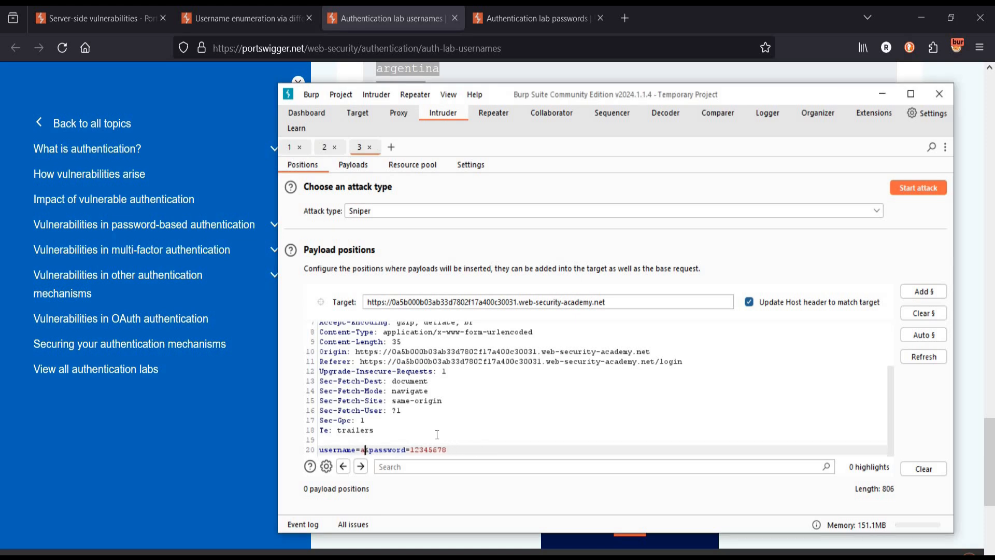
{"action": "type", "text": "l"}
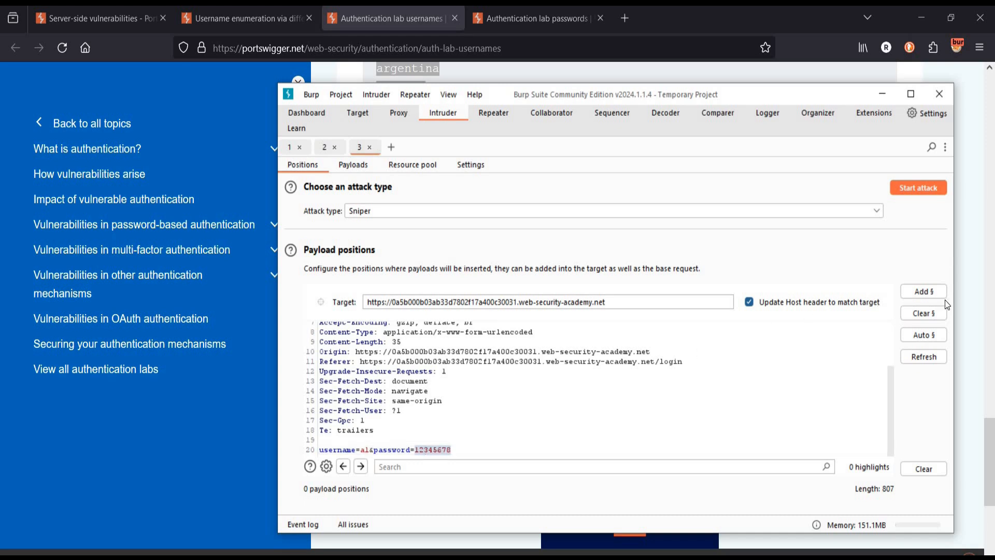
{"action": "left_click", "coordinate": [924, 291]}
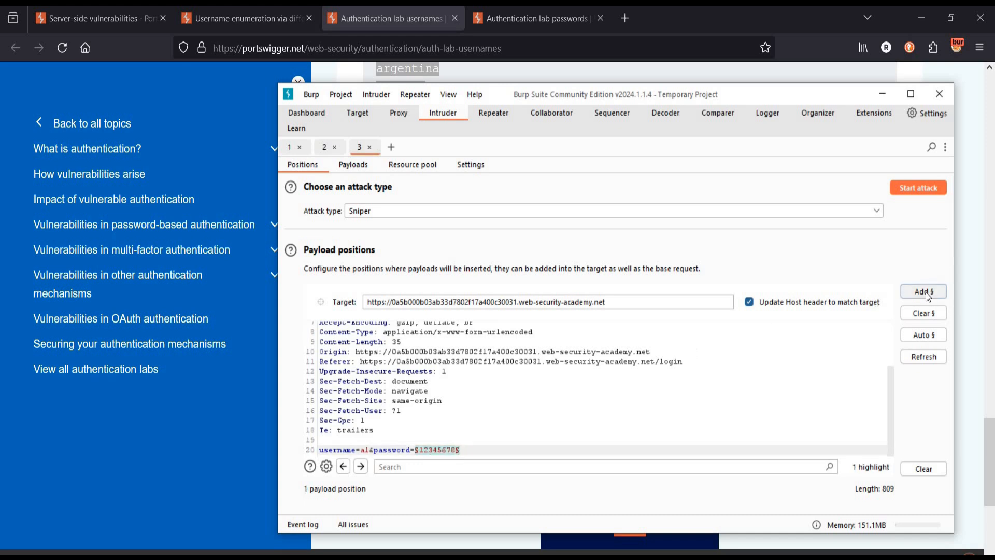
{"action": "mouse_move", "coordinate": [587, 209]}
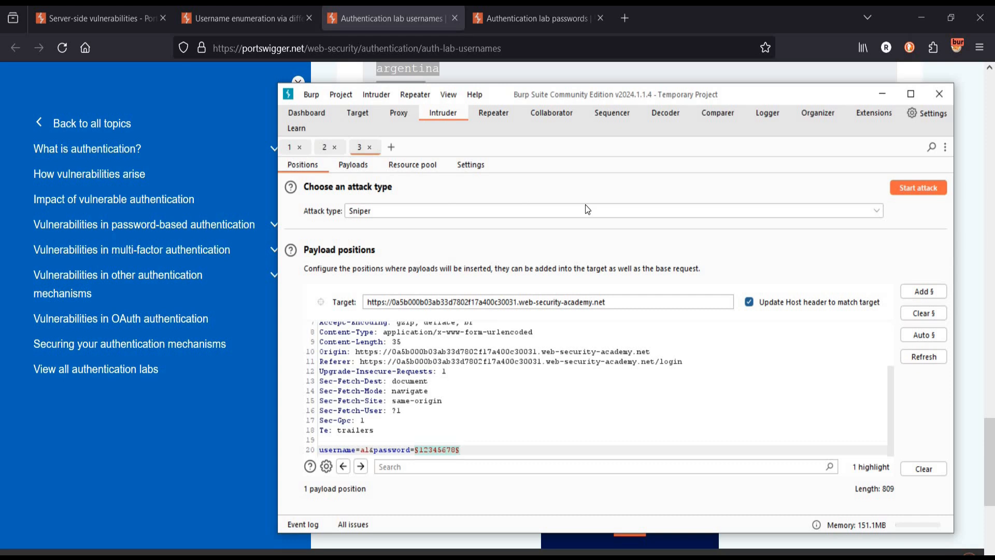
{"action": "left_click", "coordinate": [353, 165]}
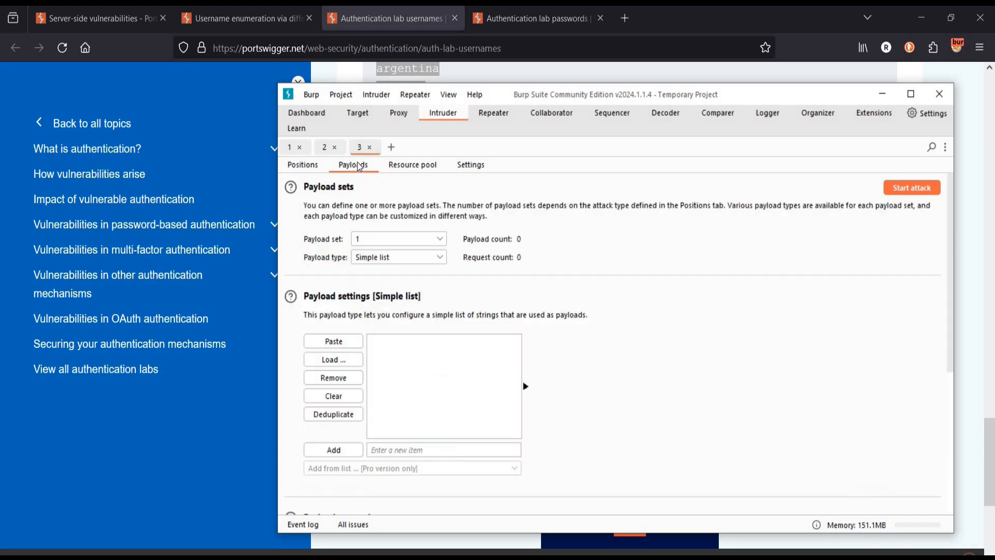
{"action": "mouse_move", "coordinate": [432, 365]}
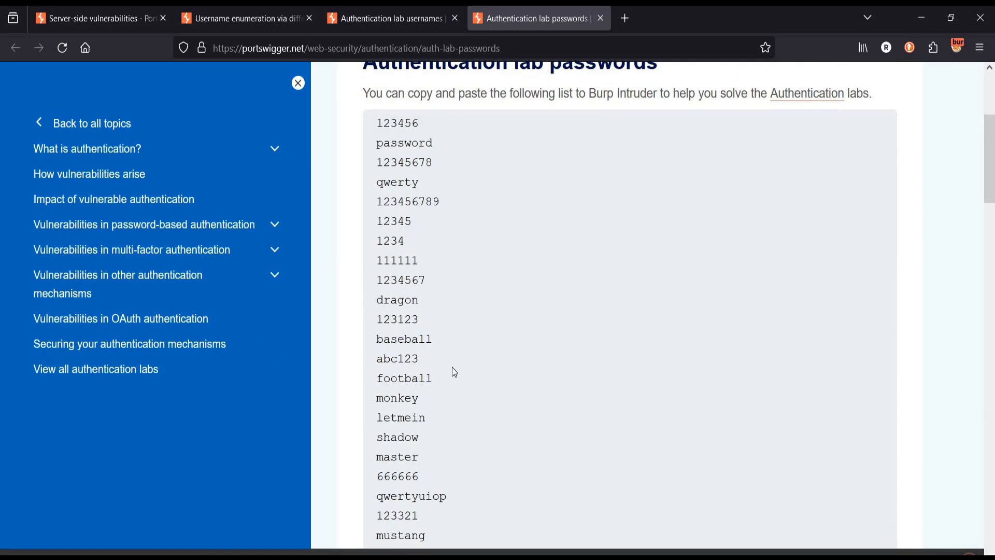
Select the candidate passwords list and paste the 117 passwords into the Simple list payloads
{"action": "left_click_drag", "start_coordinate": [397, 122], "coordinate": [418, 437]}
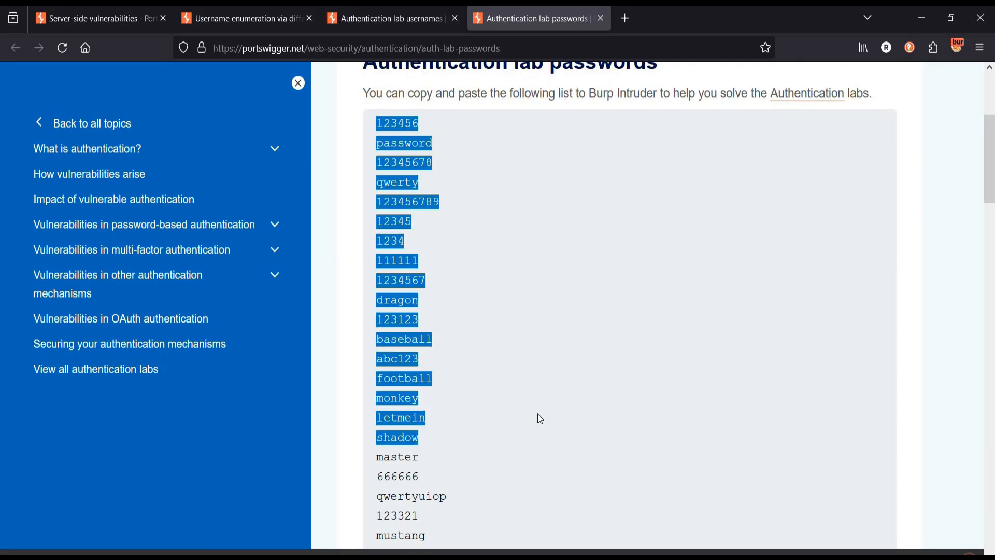
{"action": "scroll", "scroll_direction": "down", "scroll_amount": 3}
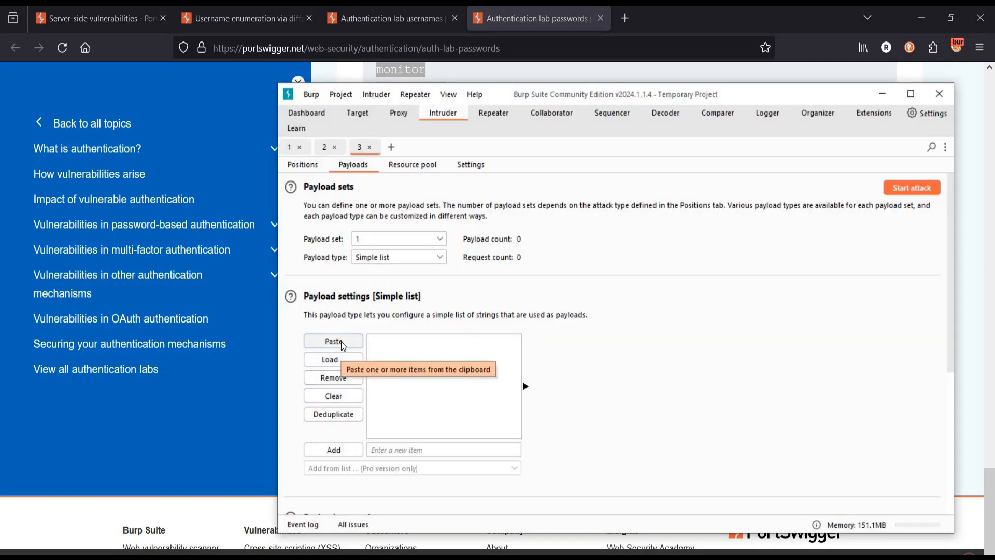
{"action": "left_click", "coordinate": [333, 341]}
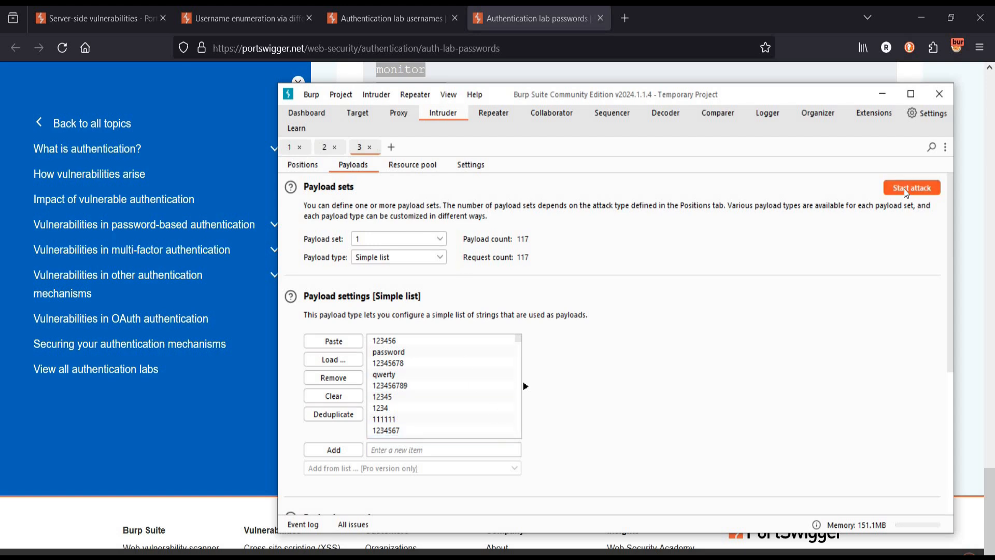
Start the password attack and inspect the request and response for password 123456
{"action": "left_click", "coordinate": [911, 187]}
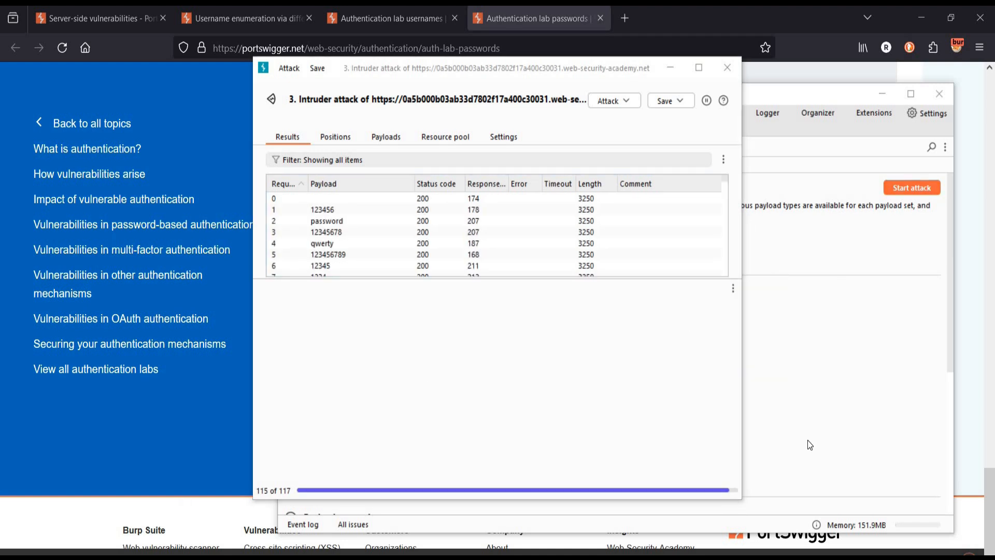
{"action": "left_click", "coordinate": [321, 265]}
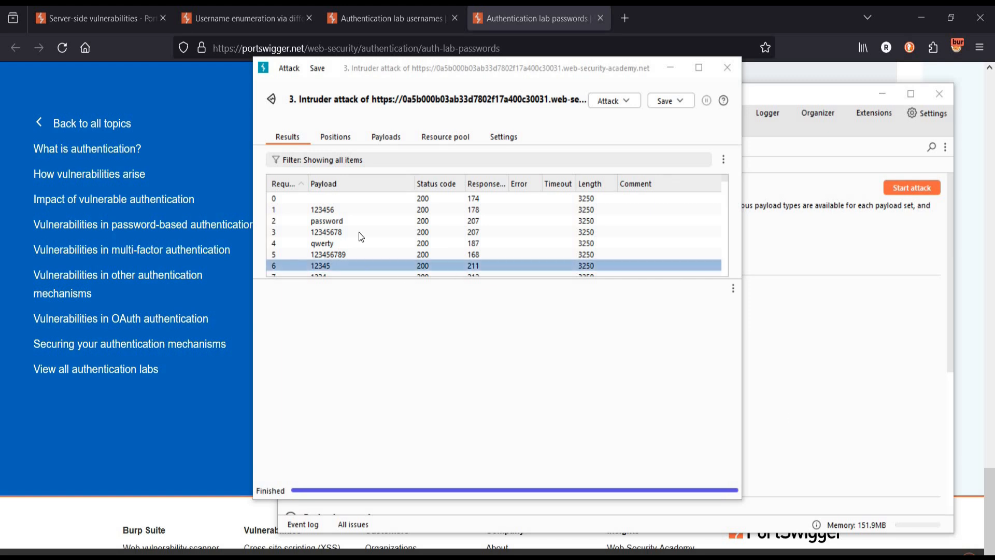
{"action": "left_click", "coordinate": [322, 210]}
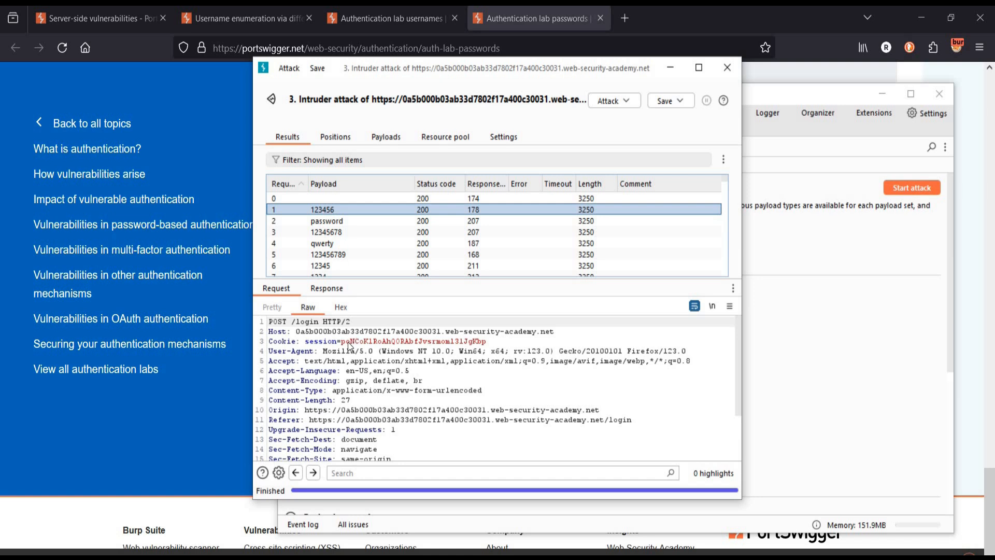
{"action": "mouse_move", "coordinate": [593, 189]}
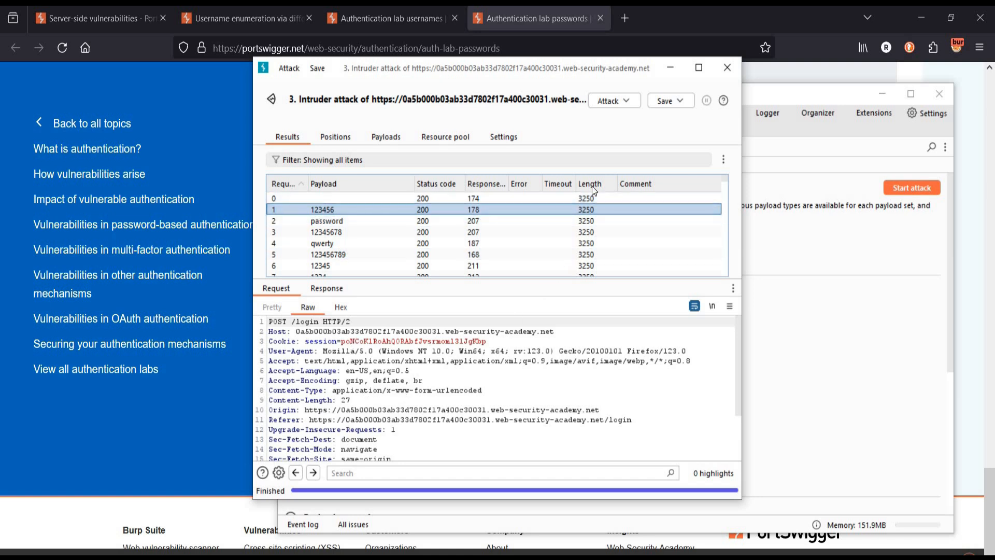
{"action": "left_click", "coordinate": [437, 184]}
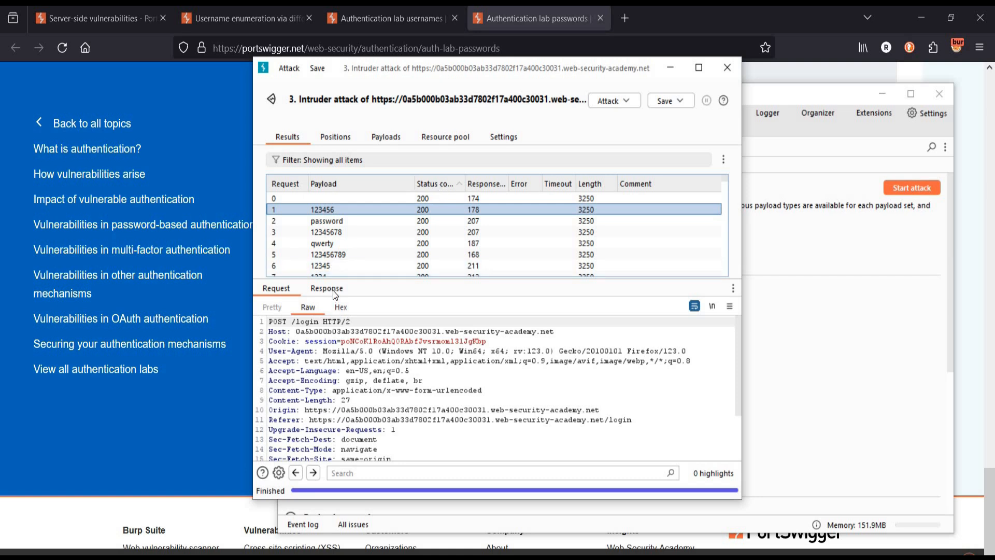
{"action": "left_click", "coordinate": [327, 288]}
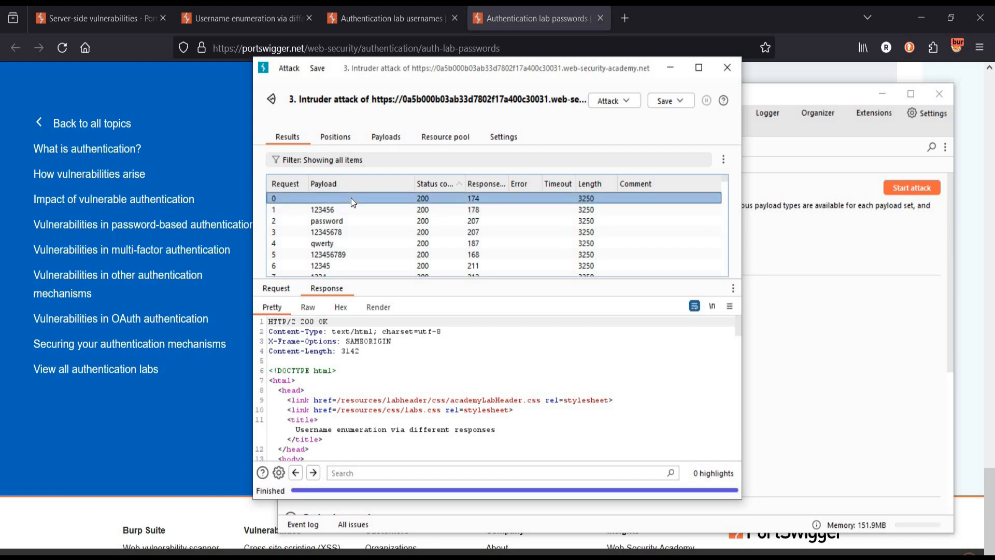
{"action": "mouse_move", "coordinate": [378, 315]}
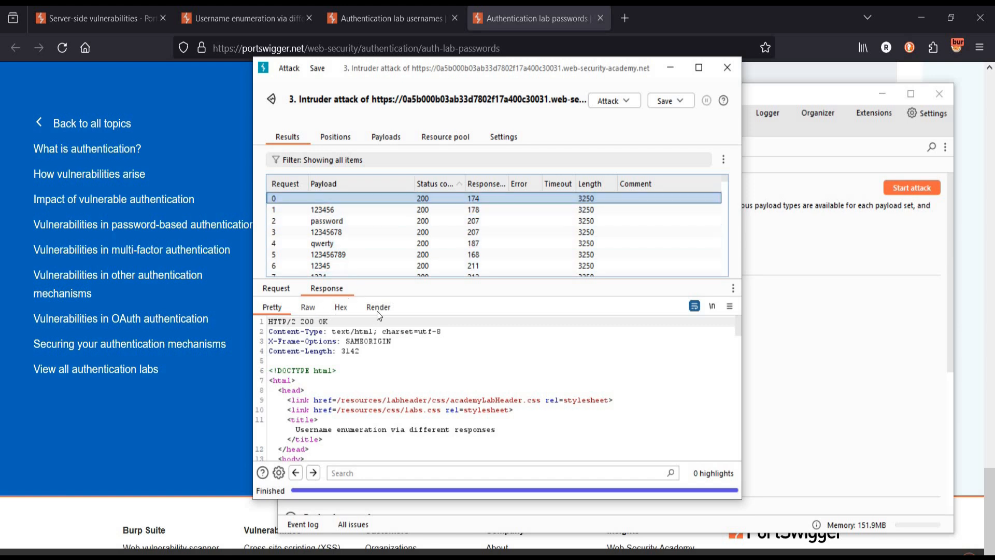
{"action": "left_click", "coordinate": [378, 306]}
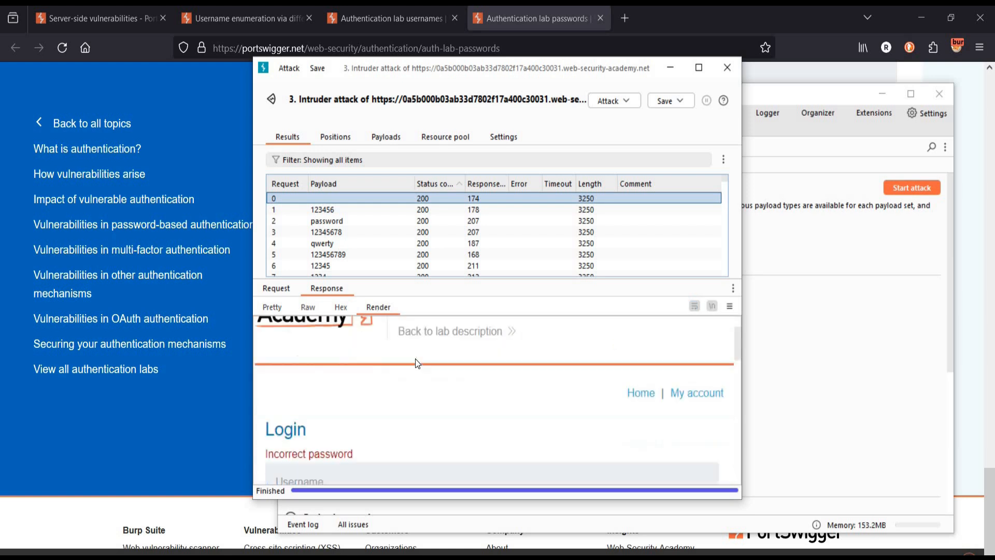
{"action": "left_click", "coordinate": [349, 209]}
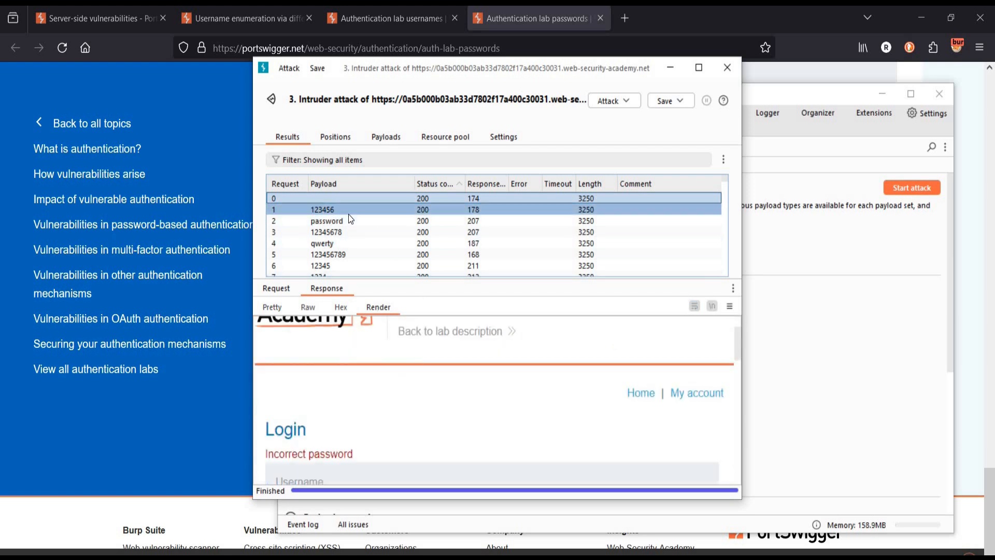
{"action": "left_click", "coordinate": [322, 209]}
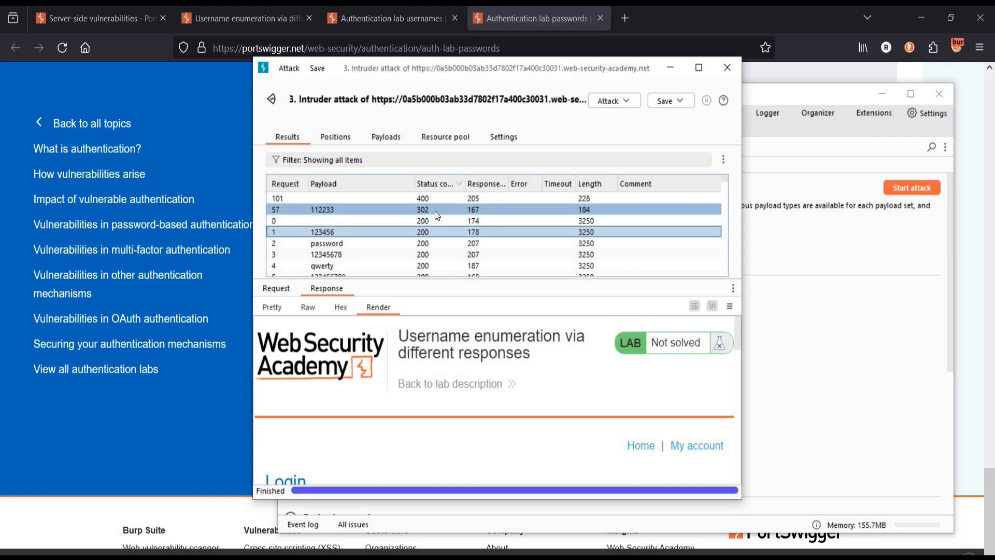
{"action": "left_click", "coordinate": [308, 306]}
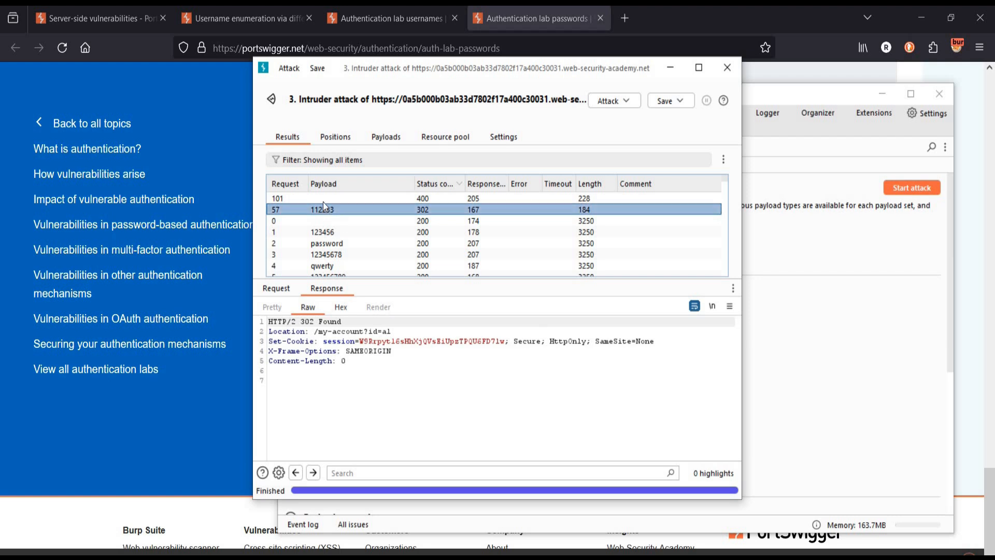
{"action": "mouse_move", "coordinate": [336, 217]}
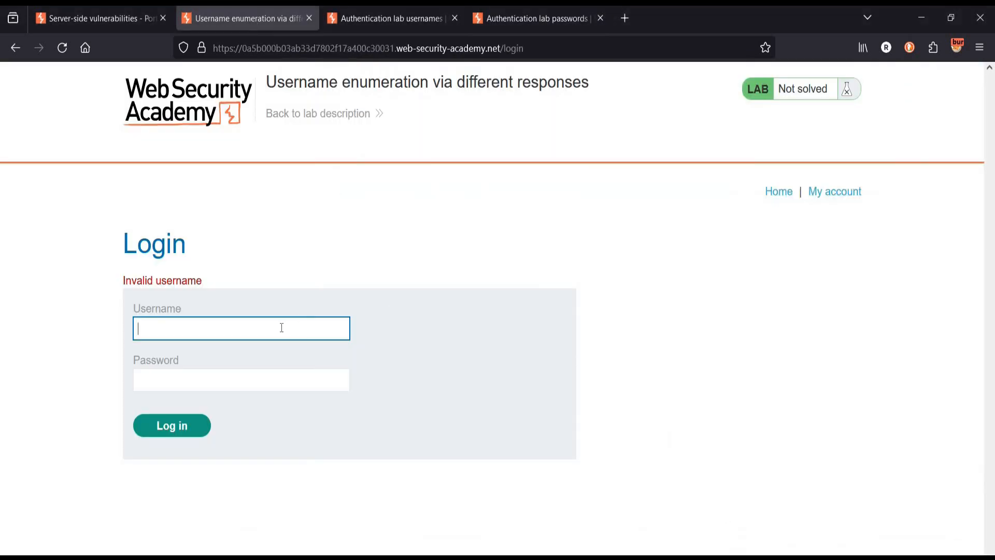
{"action": "type", "text": "al"}
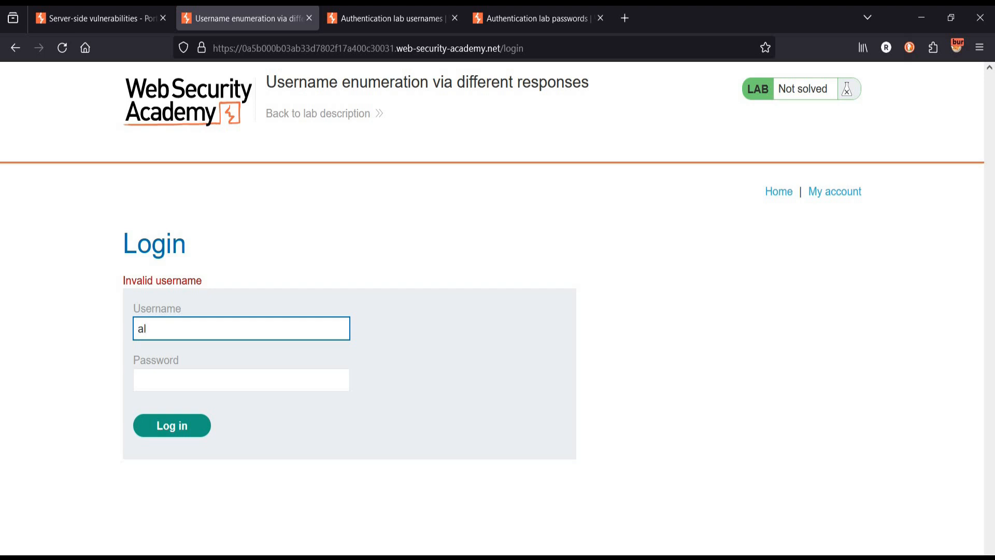
{"action": "type", "text": "••"}
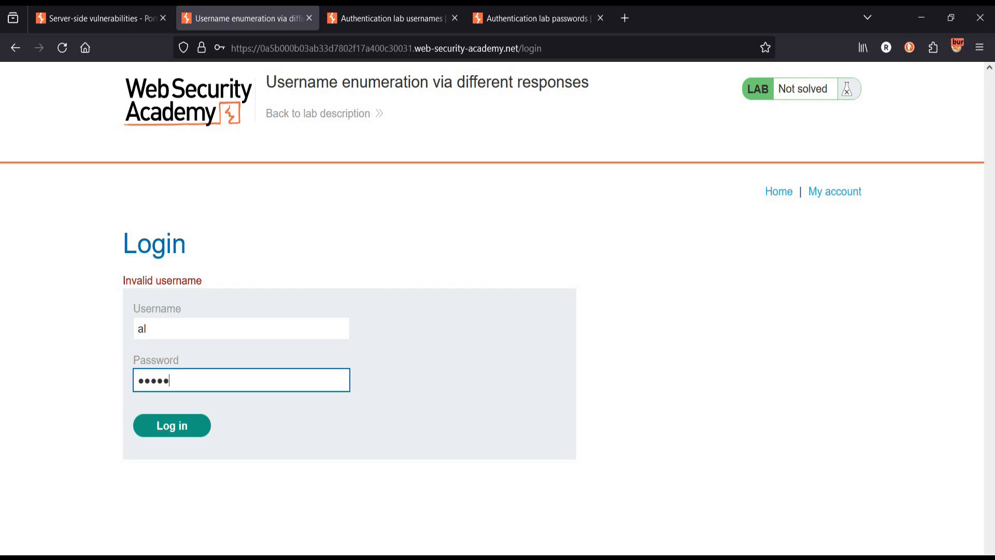
{"action": "type", "text": "•"}
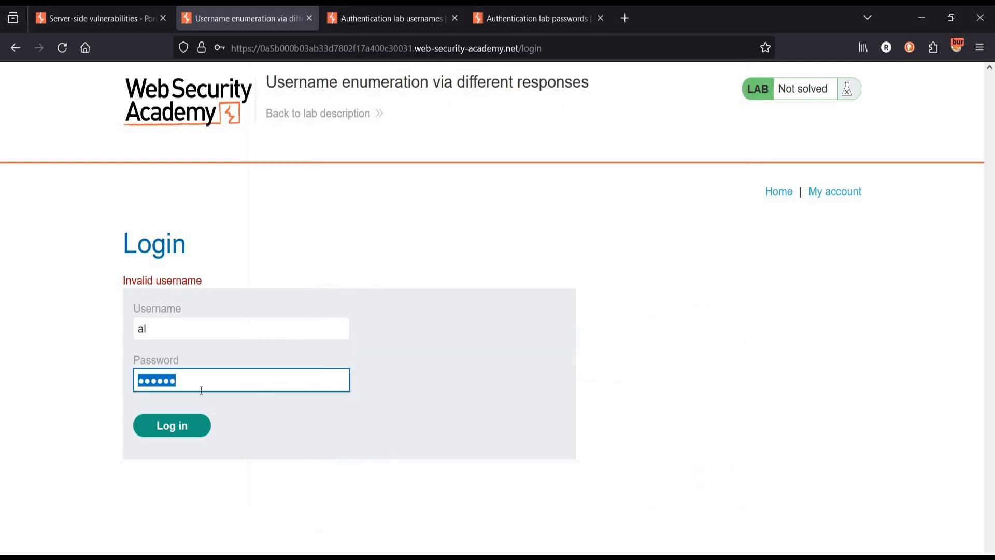
{"action": "left_click", "coordinate": [172, 425]}
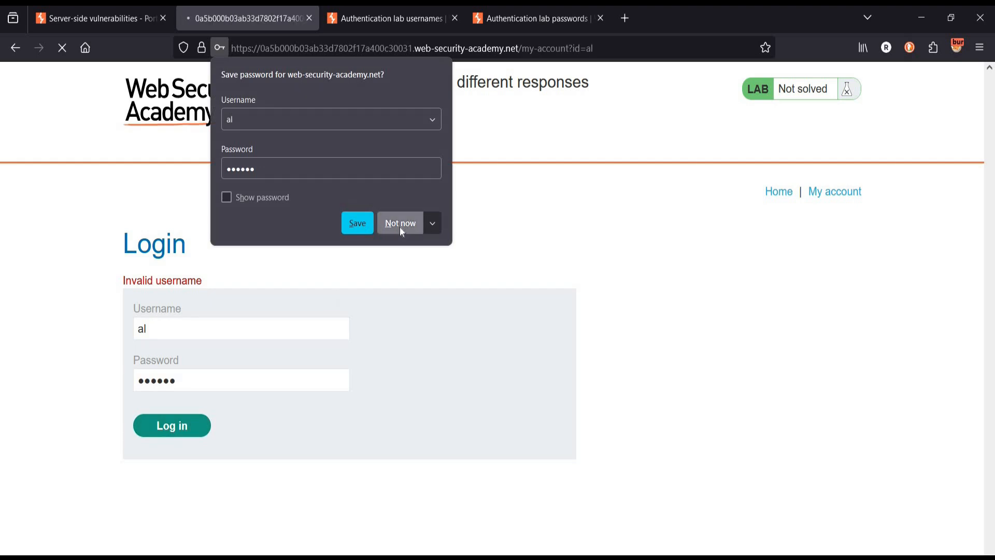
{"action": "left_click", "coordinate": [400, 223]}
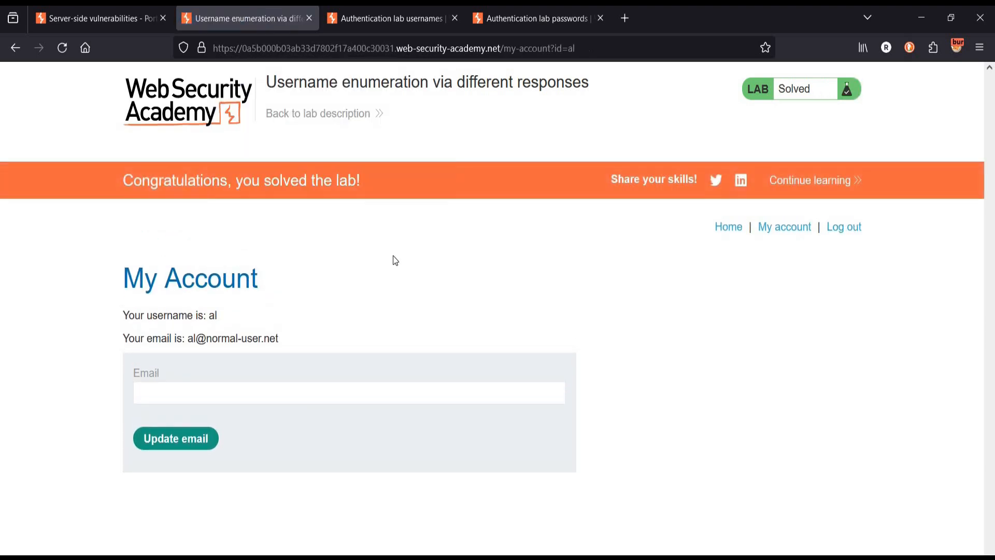
{"action": "mouse_move", "coordinate": [382, 223]}
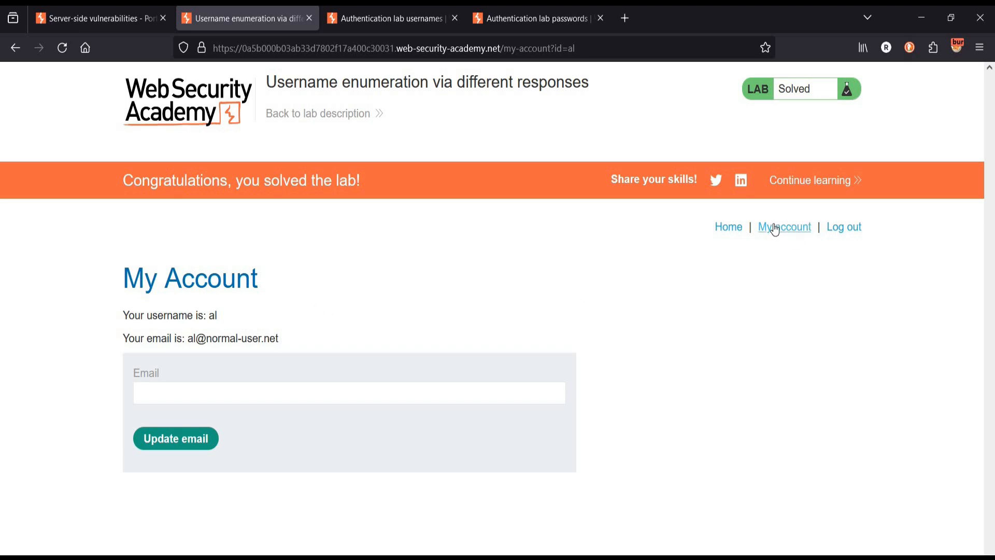
{"action": "left_click", "coordinate": [785, 227]}
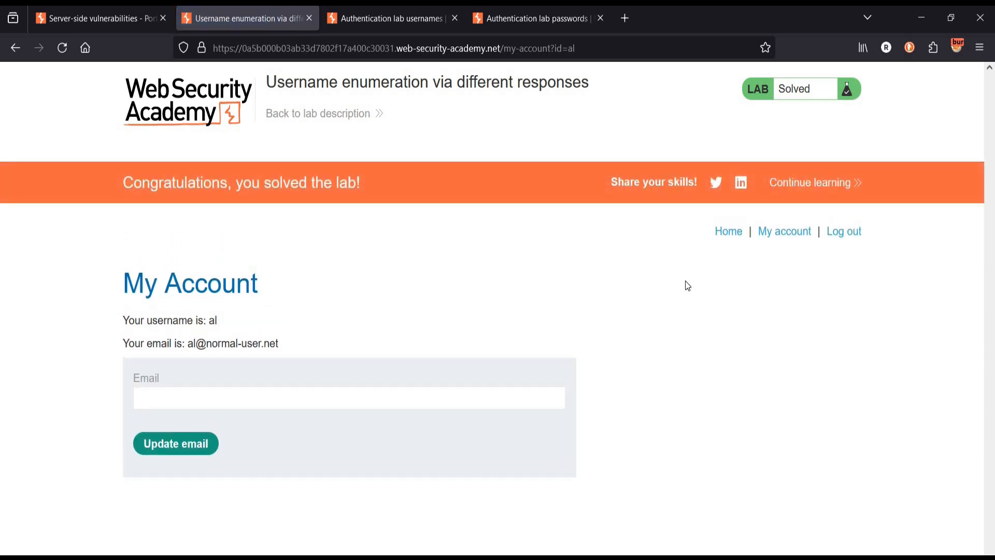
{"action": "mouse_move", "coordinate": [729, 275]}
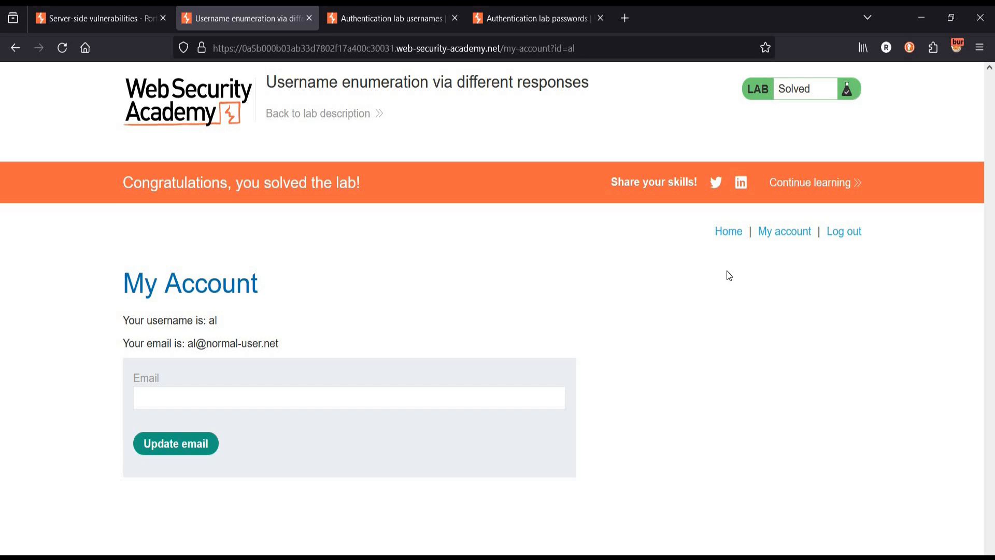
{"action": "mouse_move", "coordinate": [734, 336]}
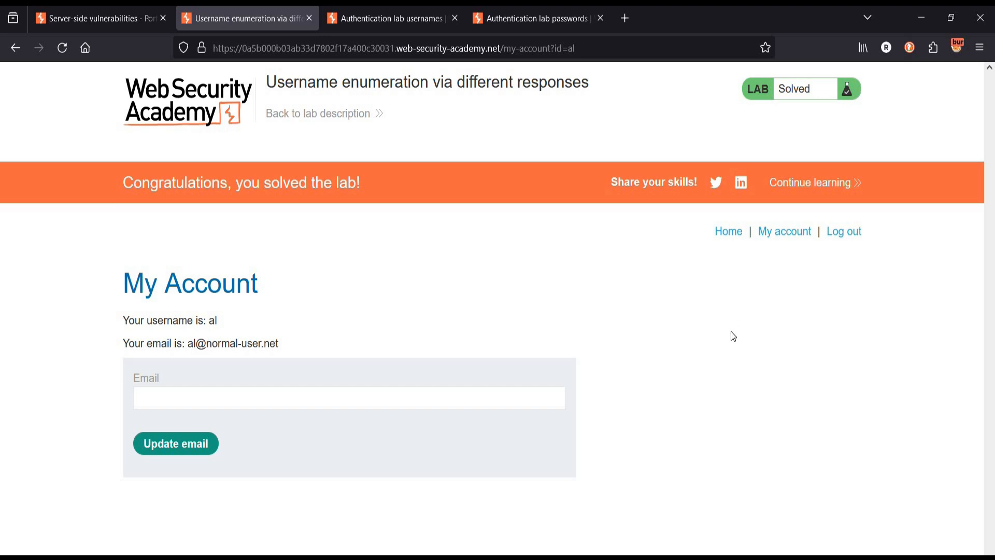
{"action": "mouse_move", "coordinate": [690, 354]}
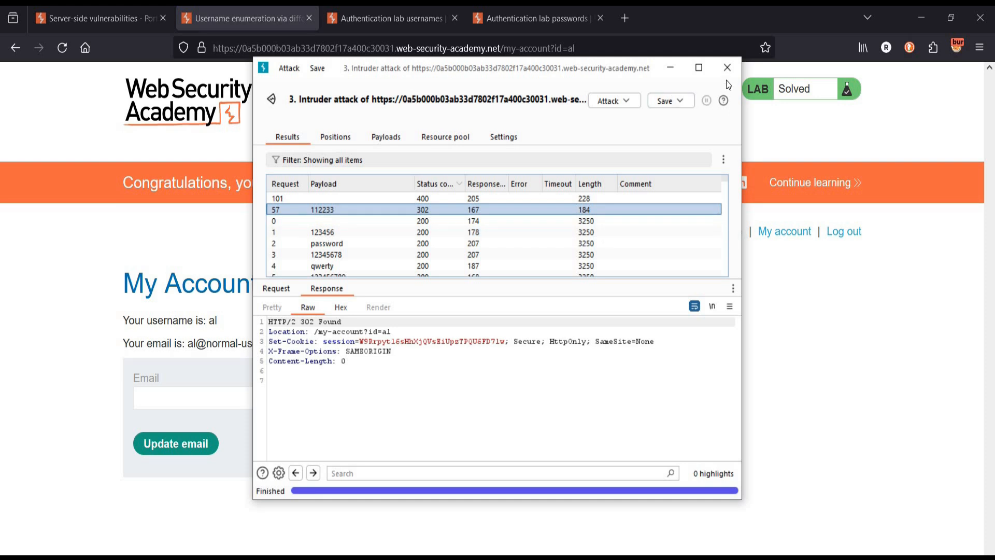
{"action": "mouse_move", "coordinate": [727, 68]}
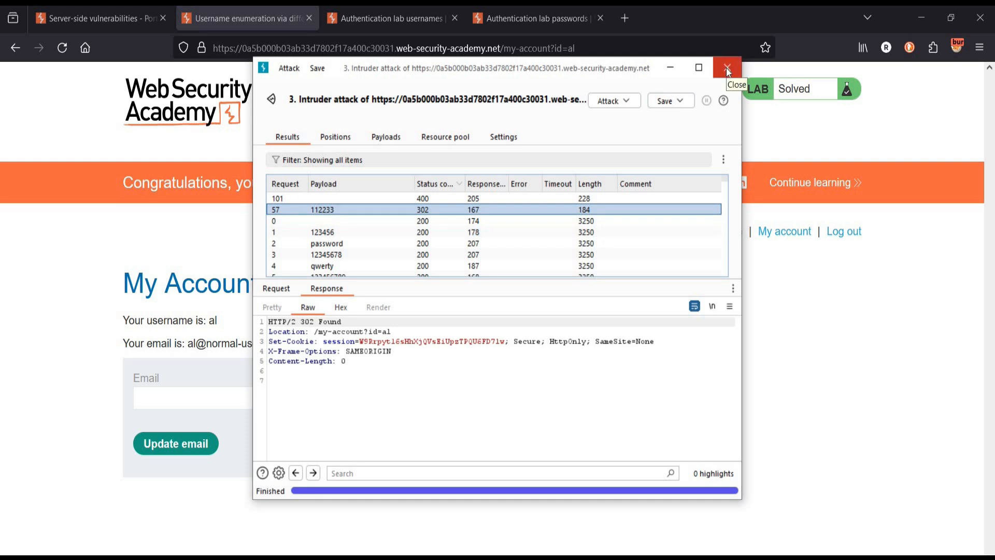
Close the Intruder password attack window and discard the attack without saving
{"action": "left_click", "coordinate": [724, 67]}
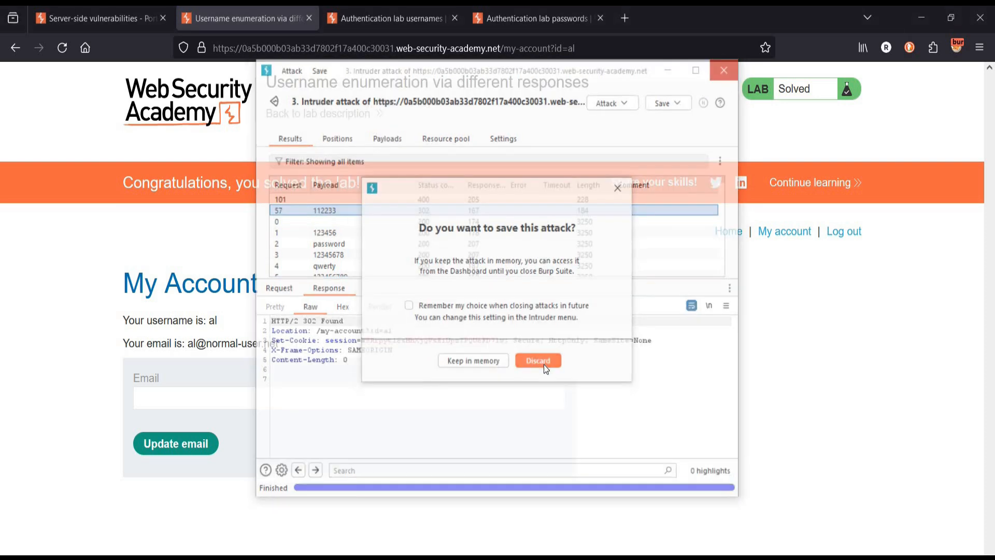
{"action": "left_click", "coordinate": [538, 360]}
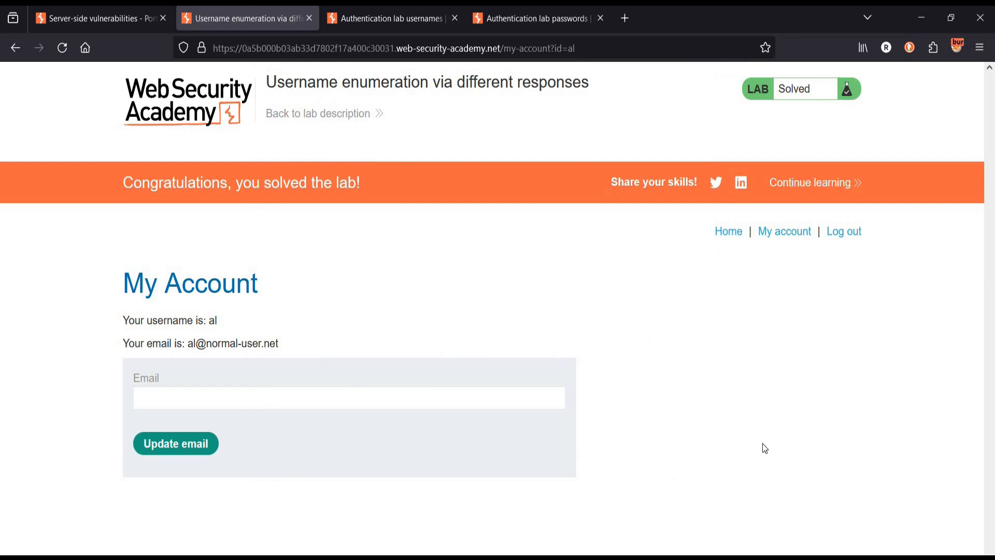
{"action": "mouse_move", "coordinate": [665, 513]}
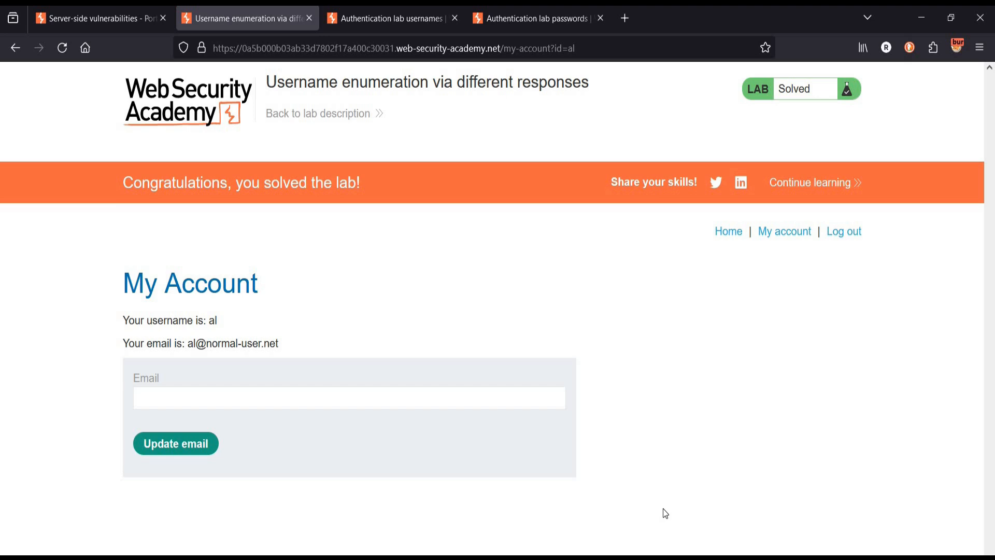
{"action": "mouse_move", "coordinate": [608, 499]}
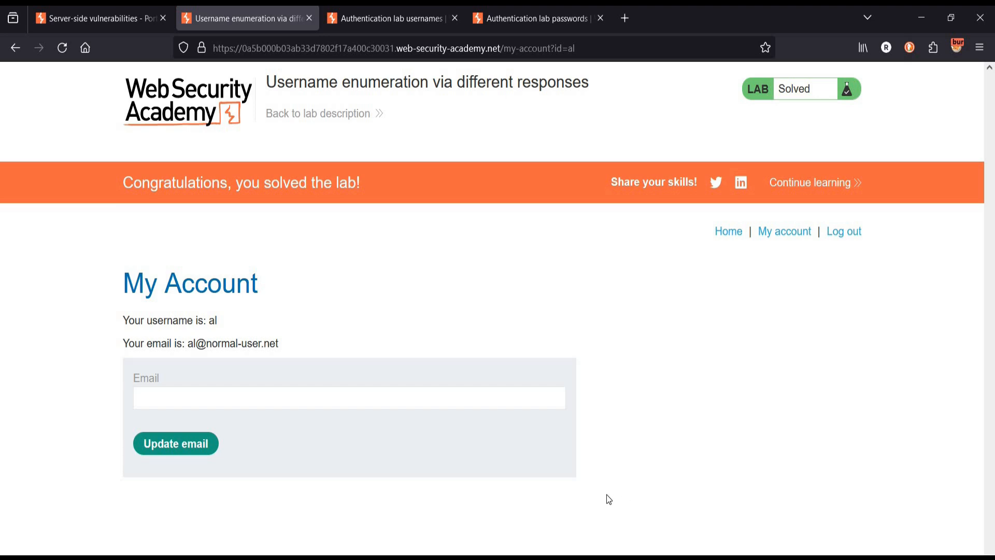